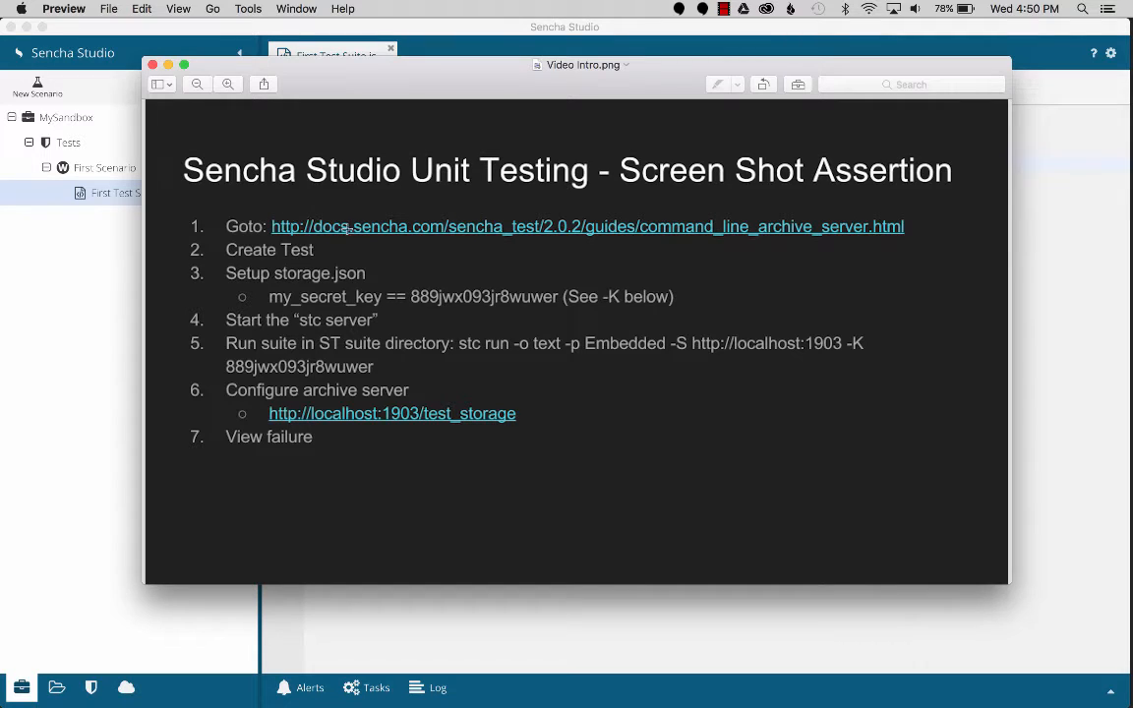
{"action": "mouse_move", "coordinate": [321, 252]}
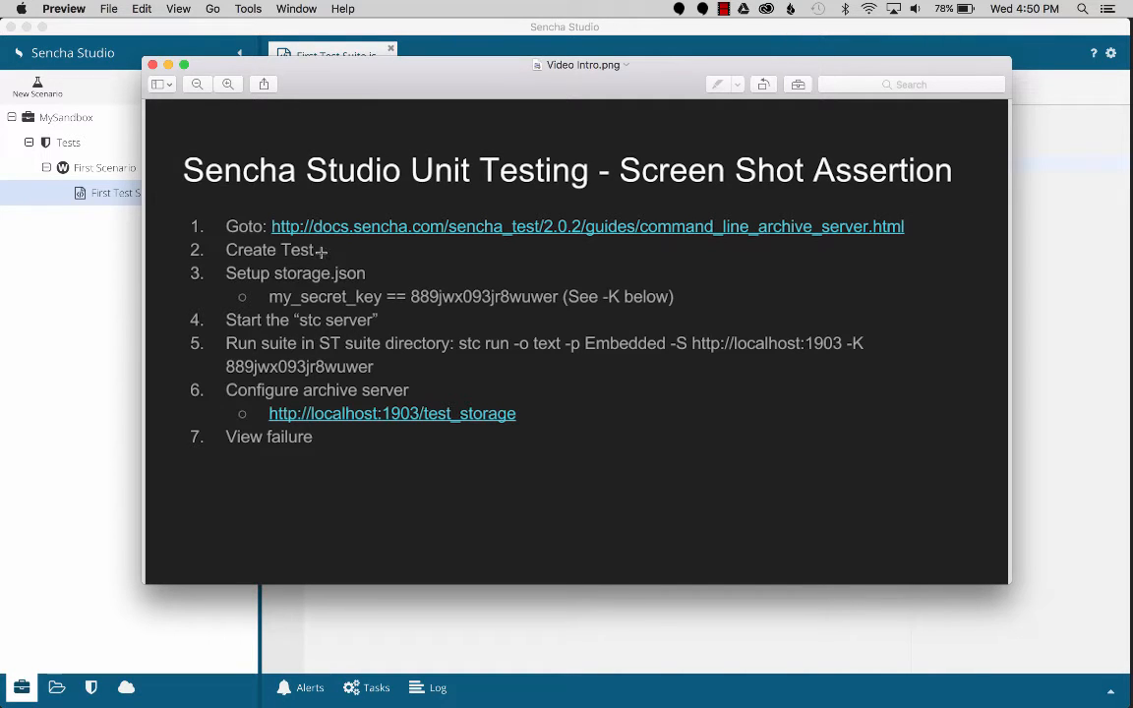
{"action": "mouse_move", "coordinate": [351, 295]}
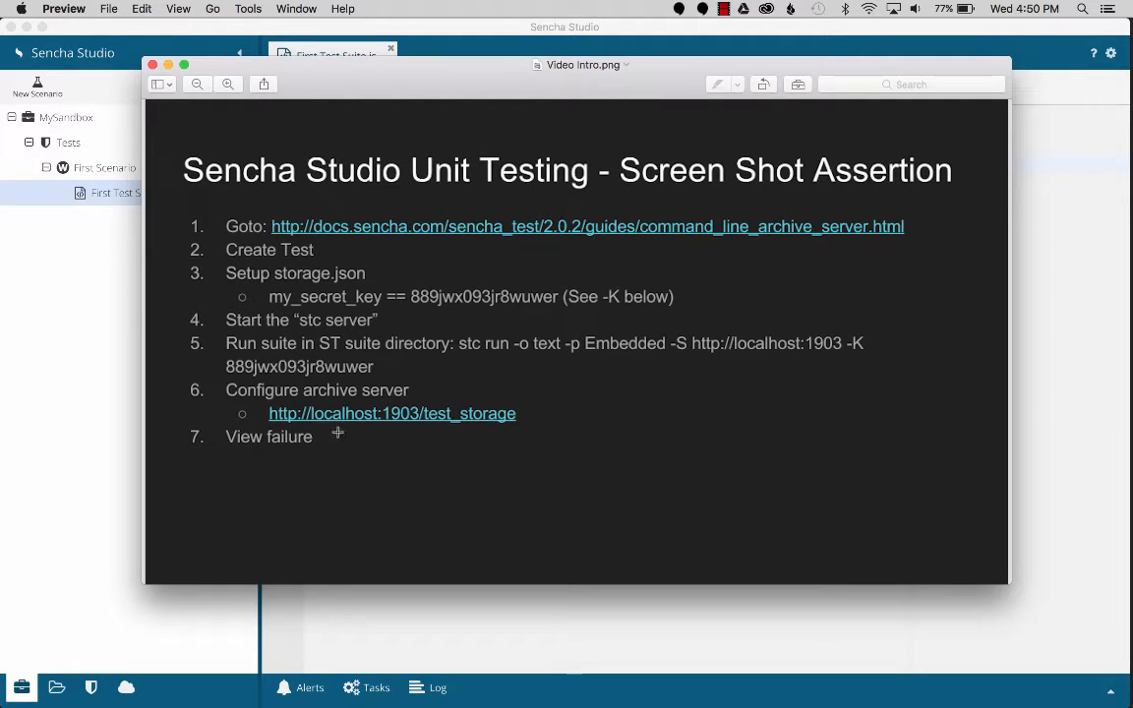
{"action": "mouse_move", "coordinate": [327, 445]}
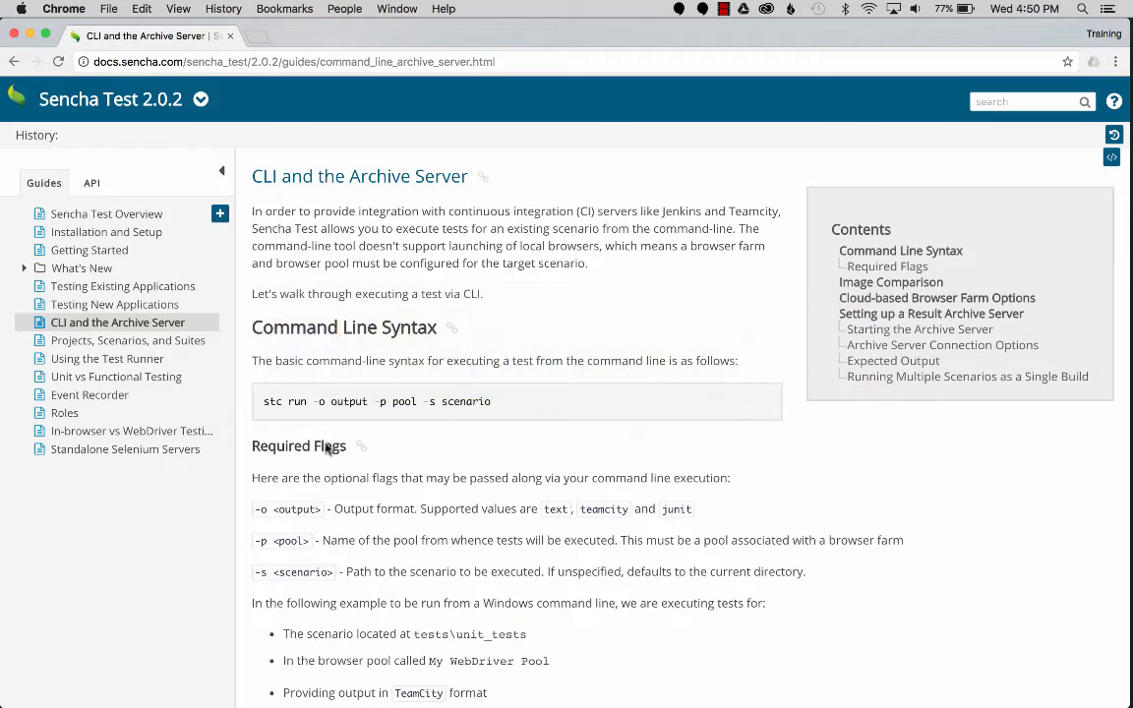
Bring Sencha Studio forward and show First Scenario with the First Test Suite.js screenshot test code
{"action": "scroll", "scroll_direction": "down", "scroll_amount": 3}
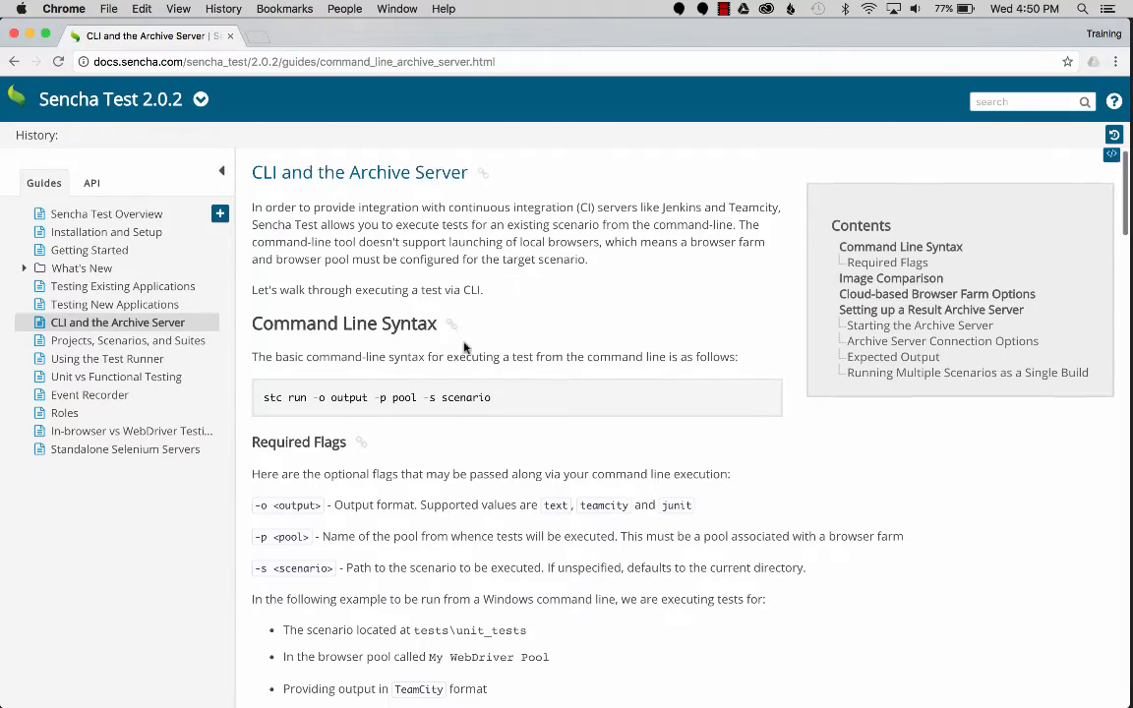
{"action": "scroll", "scroll_direction": "down", "scroll_amount": 3}
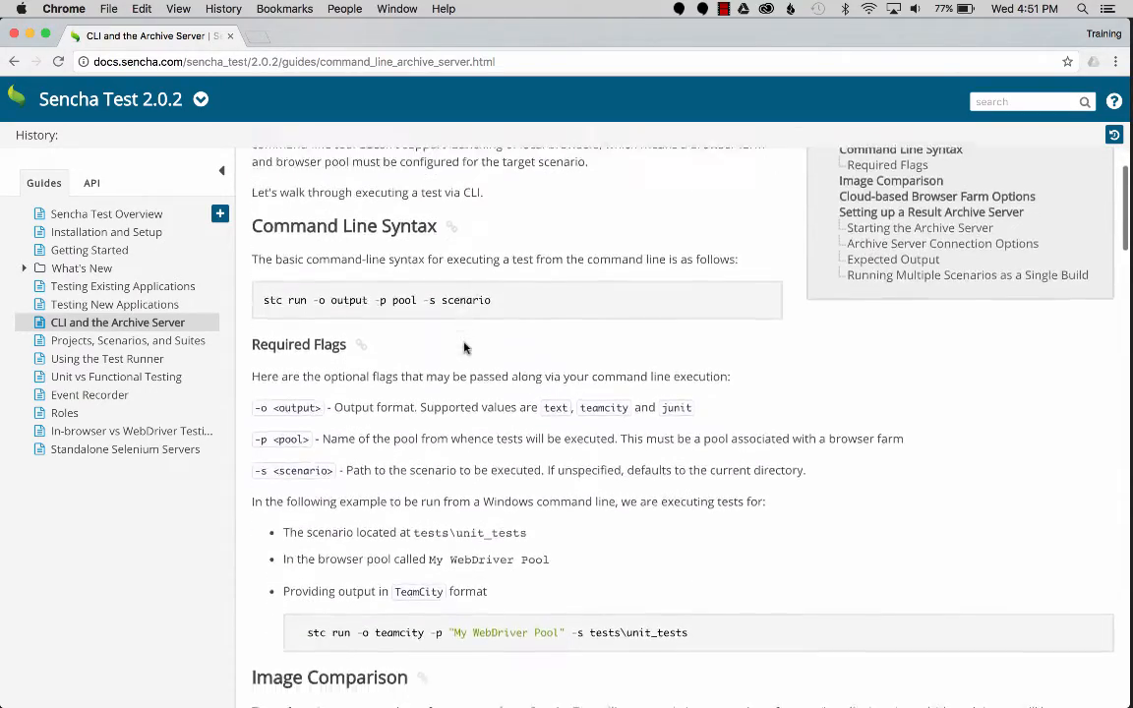
{"action": "scroll", "scroll_direction": "down", "scroll_amount": 3}
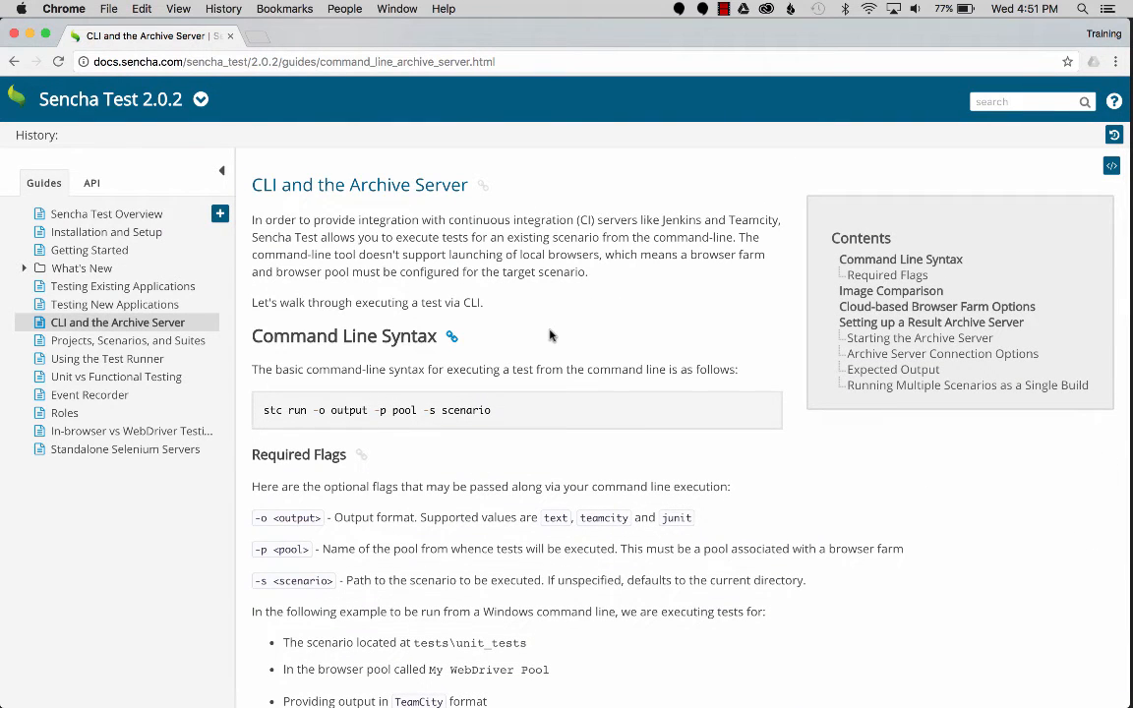
{"action": "mouse_move", "coordinate": [535, 271]}
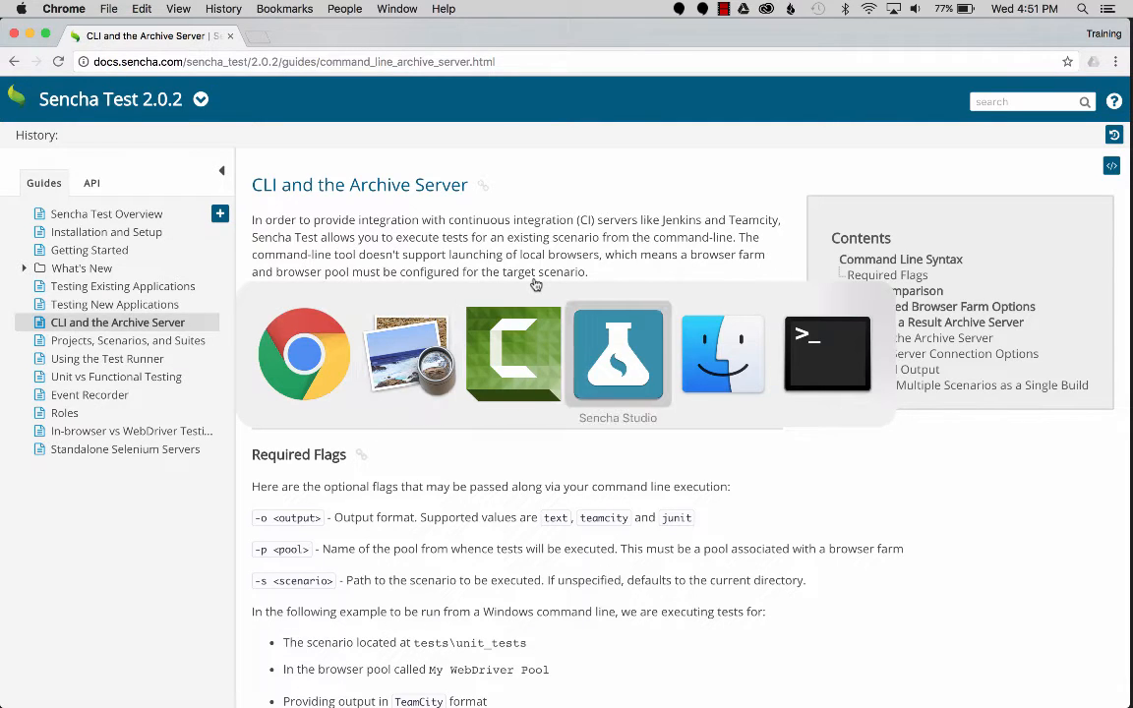
{"action": "left_click", "coordinate": [618, 355]}
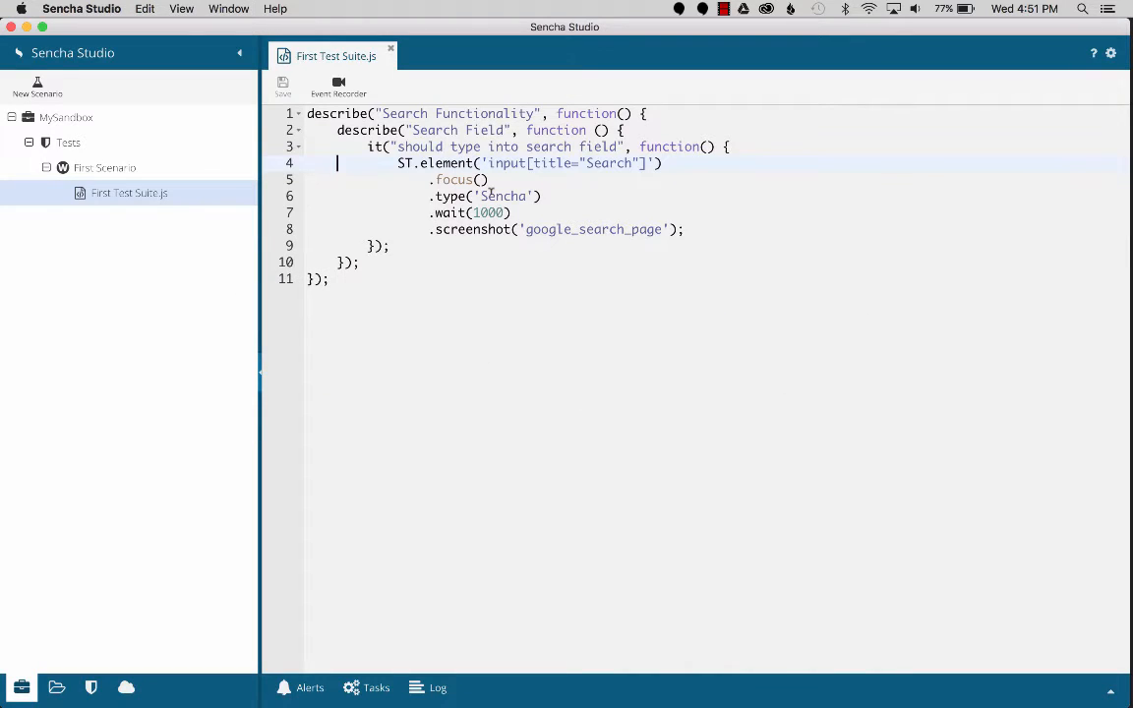
{"action": "left_click", "coordinate": [67, 142]}
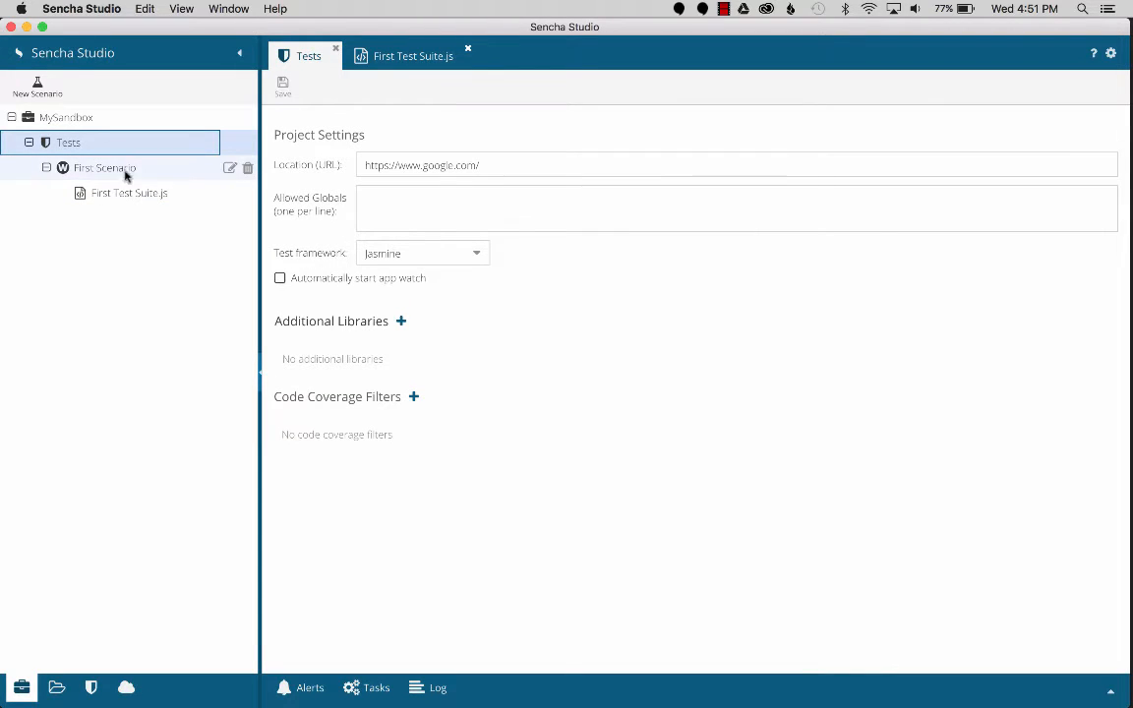
{"action": "left_click", "coordinate": [104, 168]}
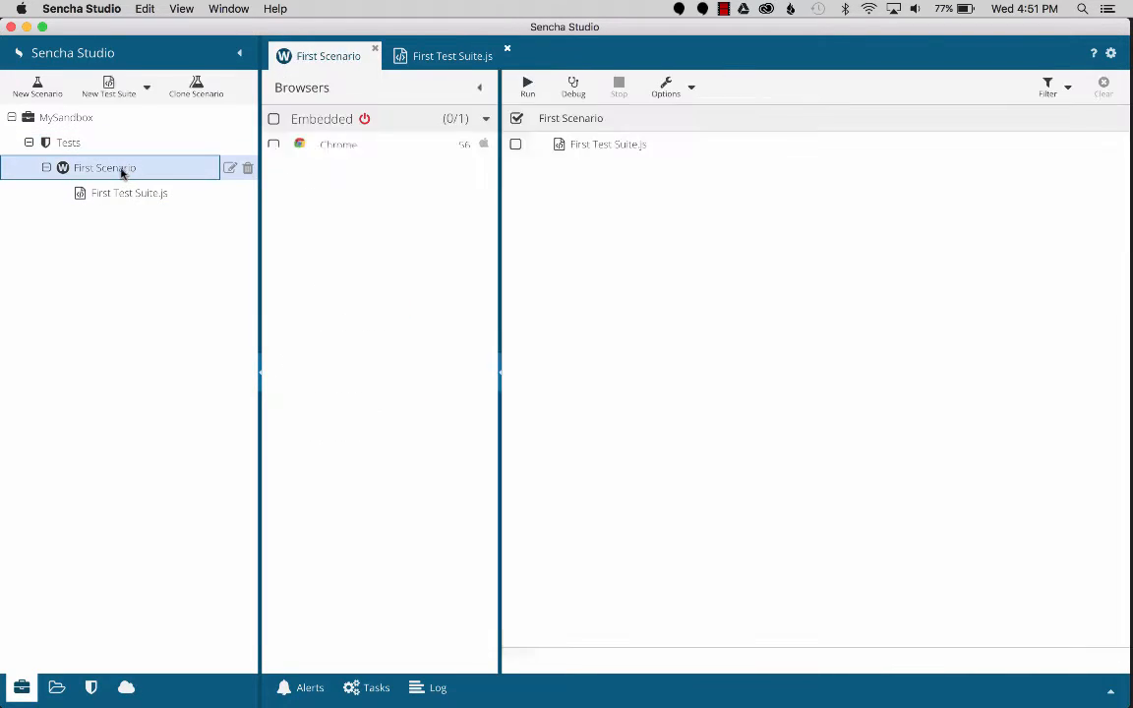
{"action": "left_click", "coordinate": [130, 193]}
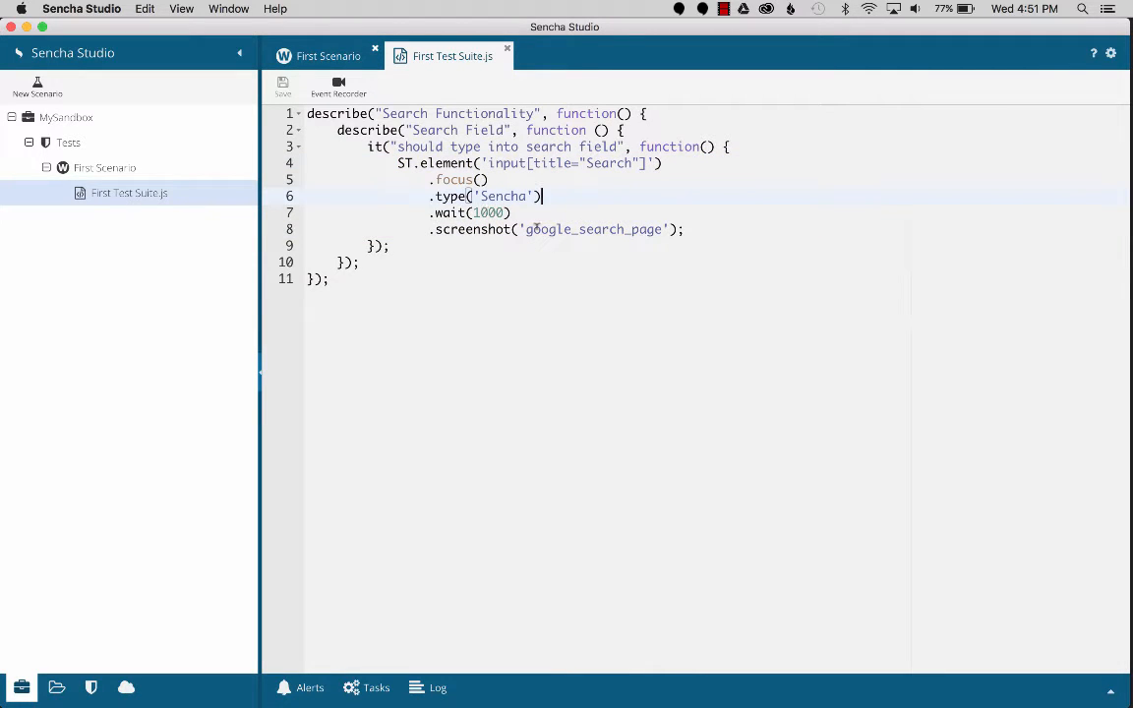
{"action": "mouse_move", "coordinate": [538, 228]}
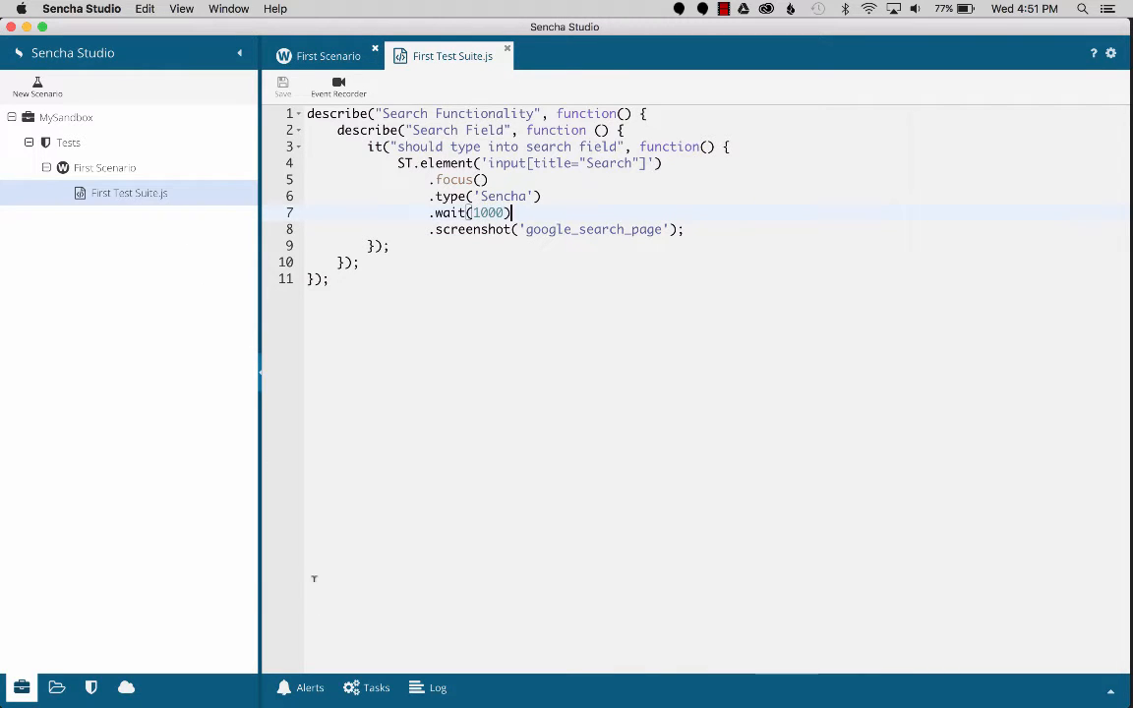
{"action": "mouse_move", "coordinate": [185, 251]}
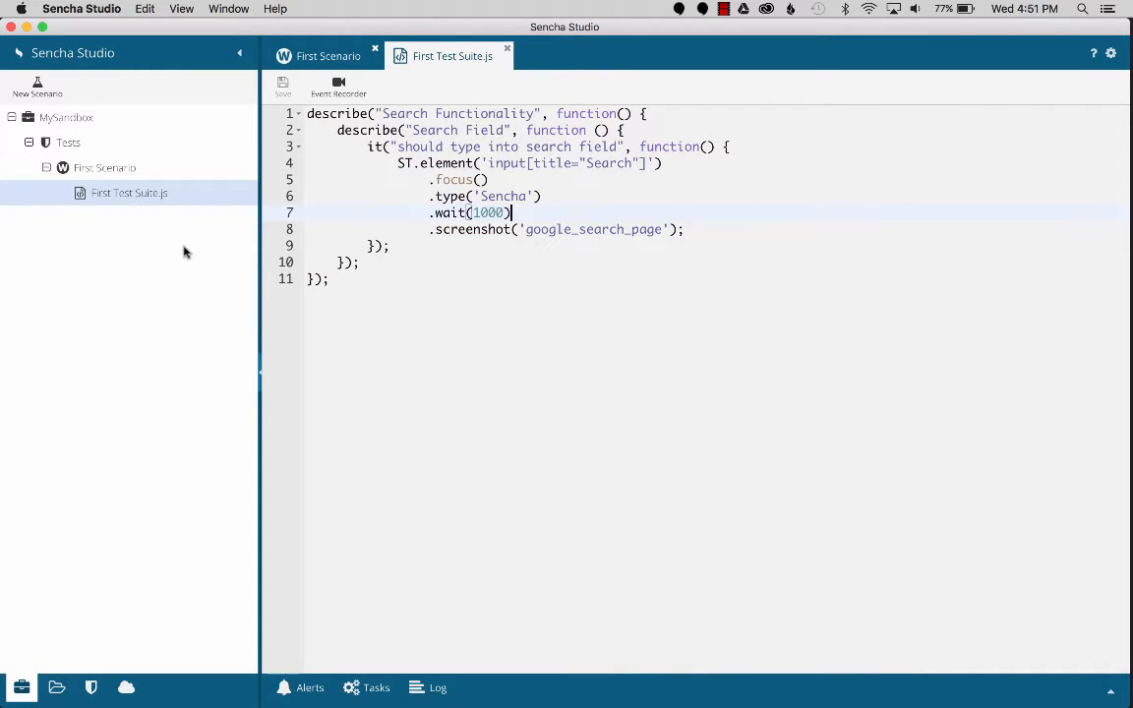
Run First Scenario on Embedded Chrome and expand results to the passing Search Field spec
{"action": "left_click", "coordinate": [103, 167]}
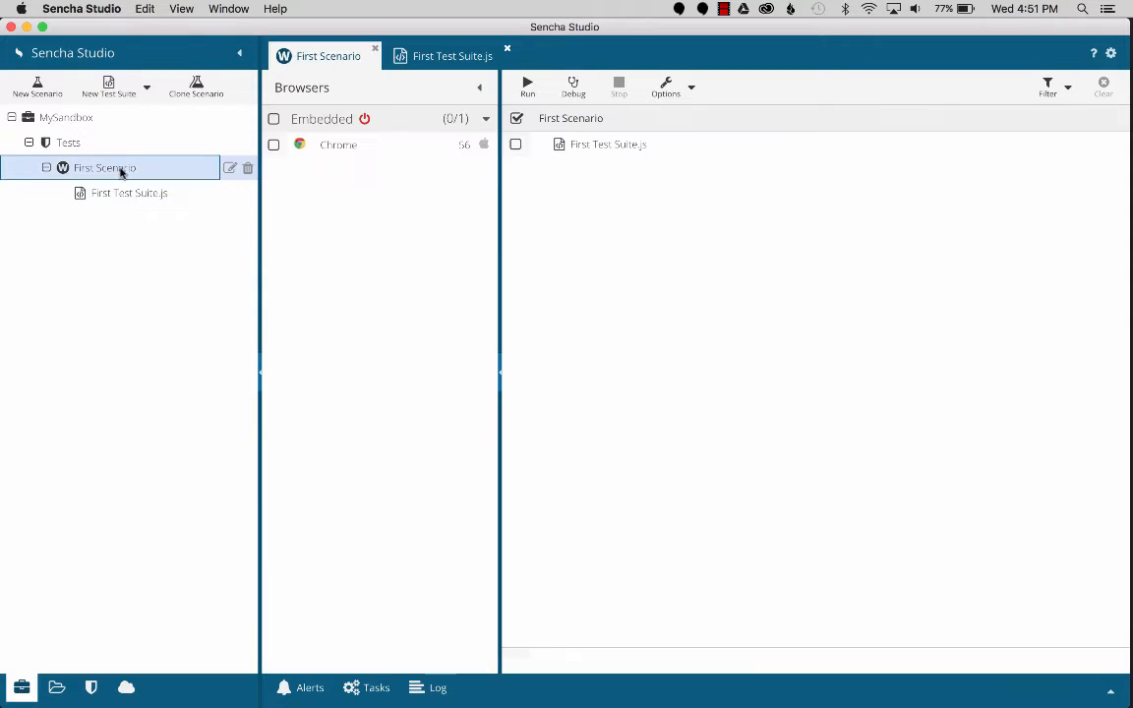
{"action": "left_click", "coordinate": [274, 146]}
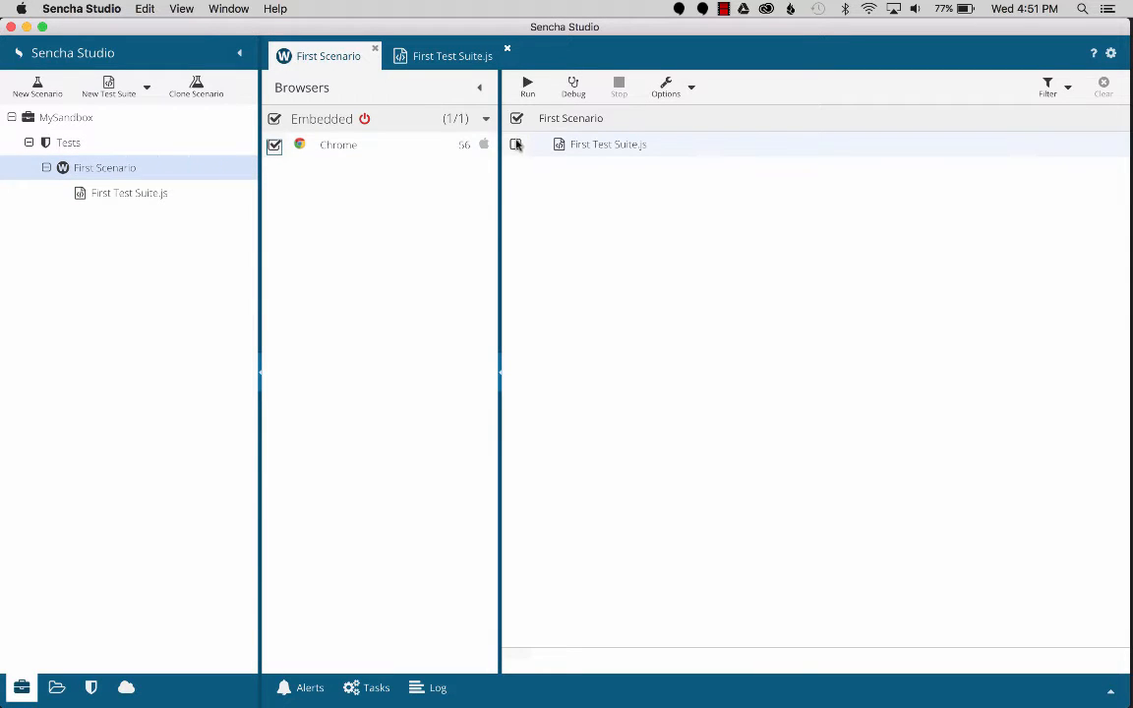
{"action": "left_click", "coordinate": [527, 86]}
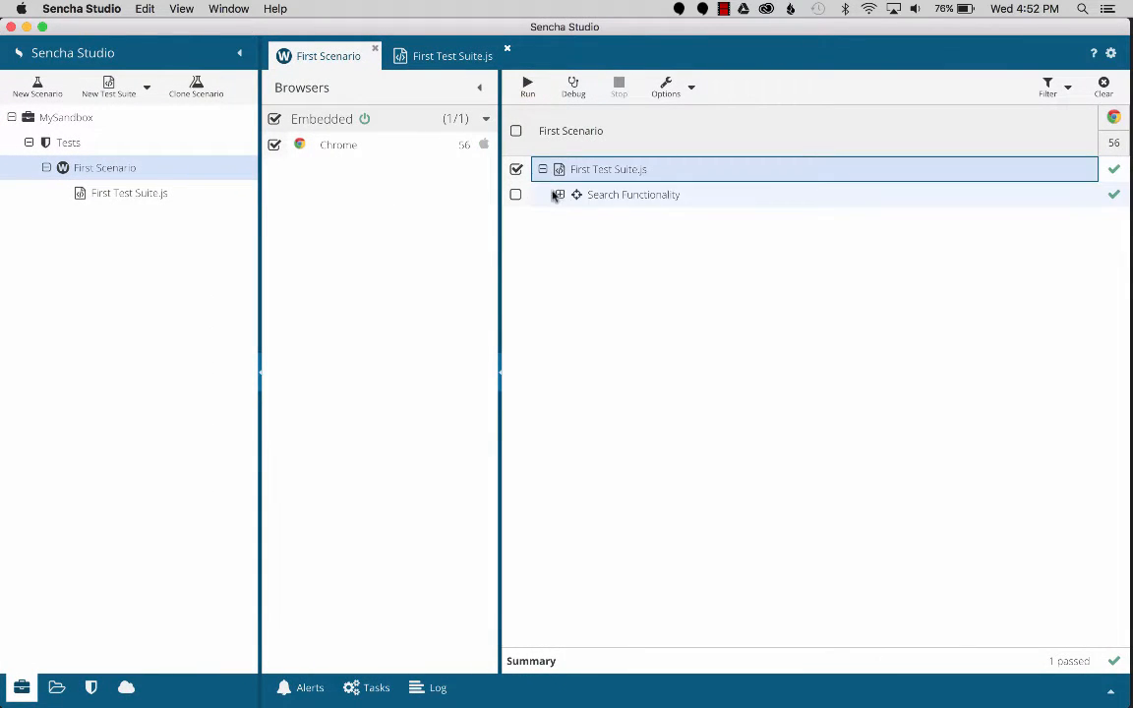
{"action": "left_click", "coordinate": [559, 195]}
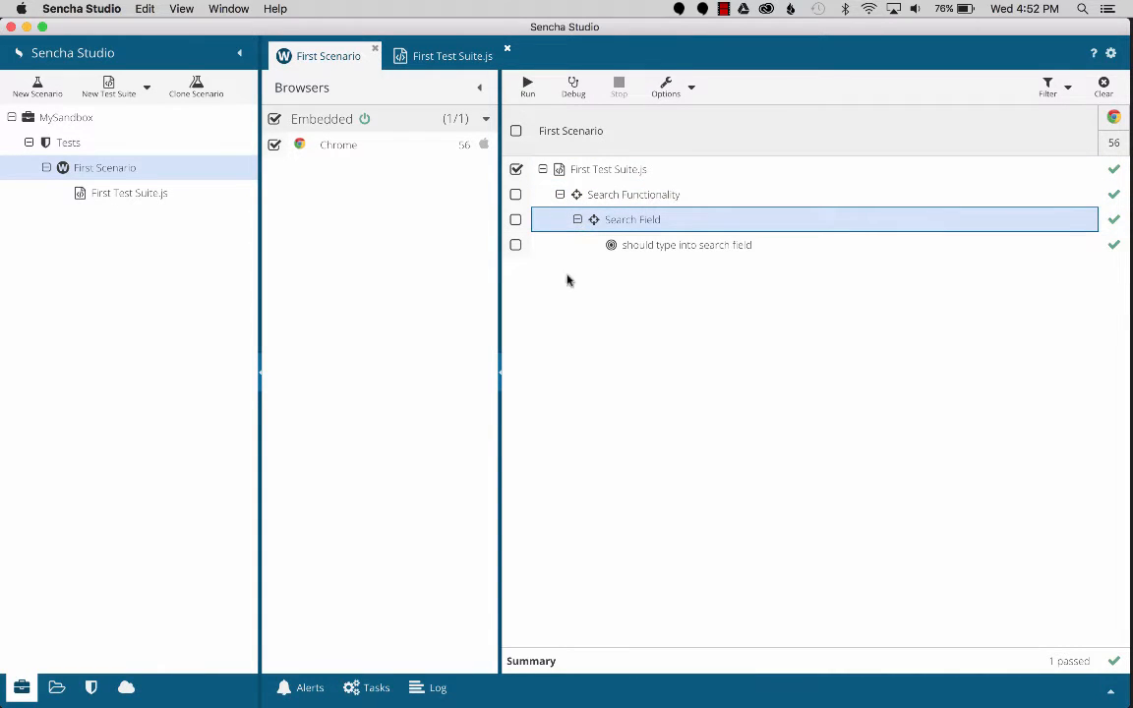
{"action": "mouse_move", "coordinate": [333, 207]}
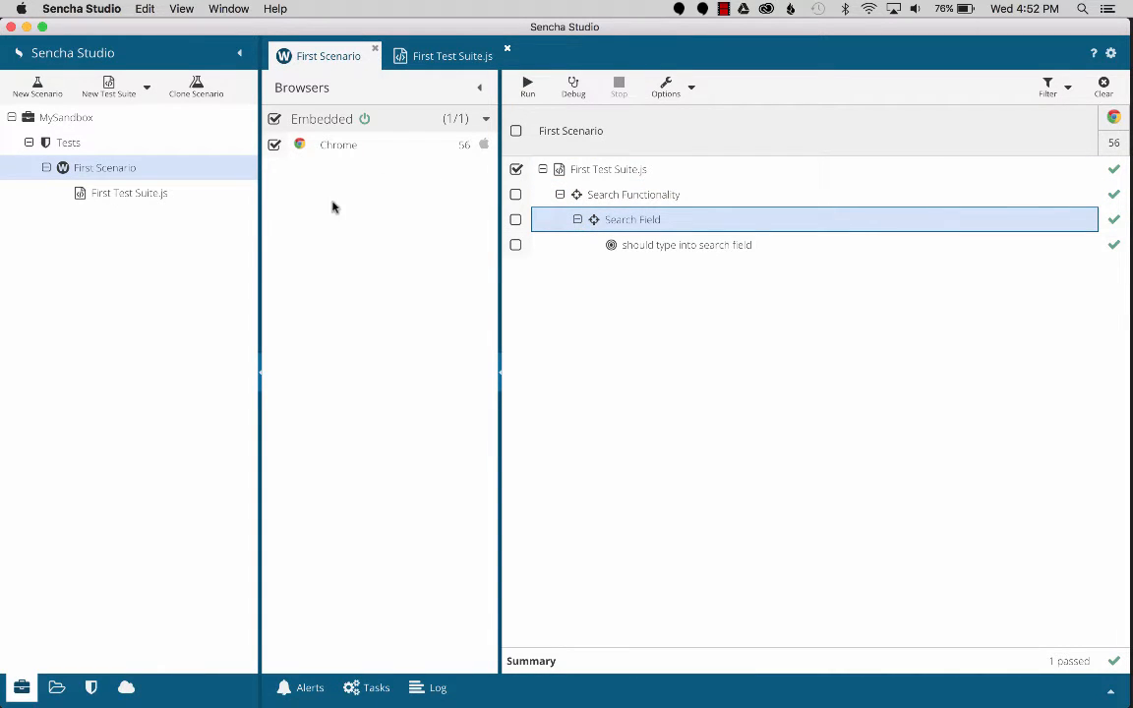
{"action": "mouse_move", "coordinate": [390, 236]}
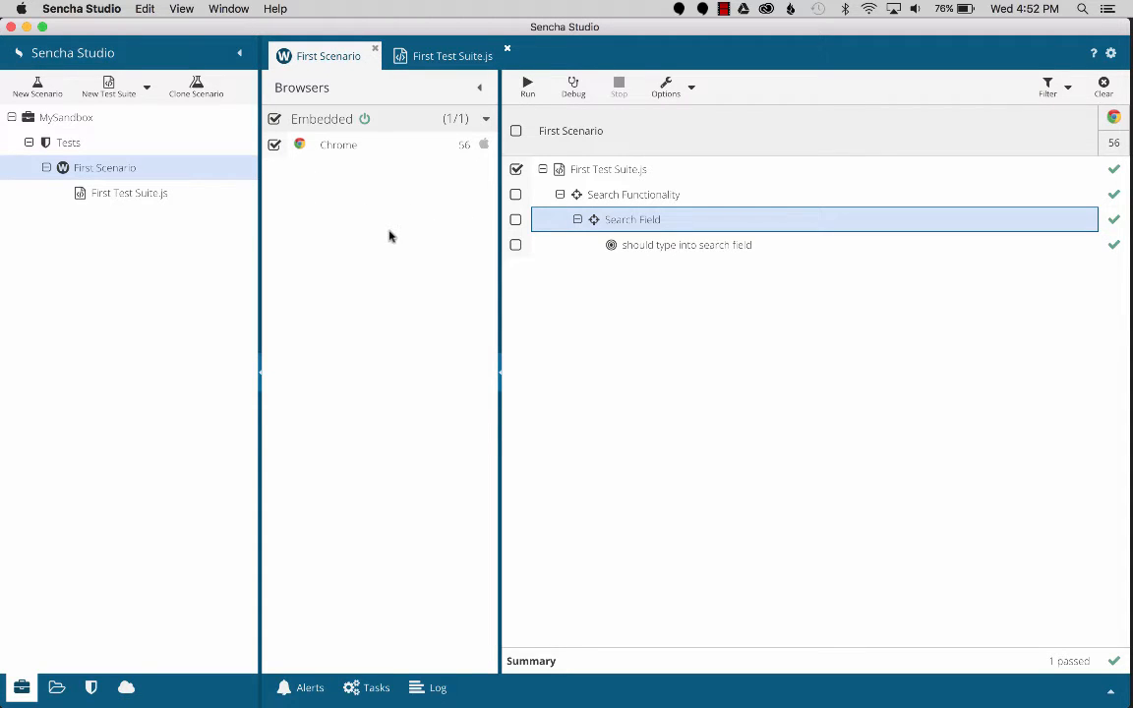
{"action": "mouse_move", "coordinate": [384, 211]}
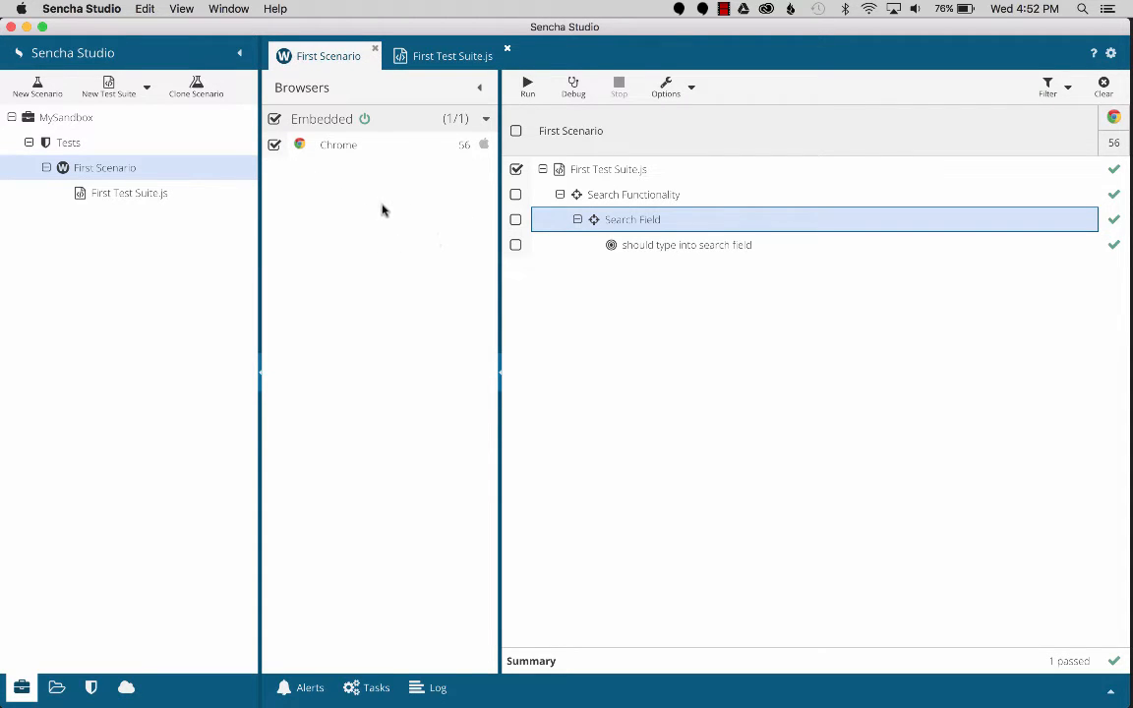
Switch from Sencha Studio to the Terminal windows and then to Finder
{"action": "key", "text": "cmd+tab"}
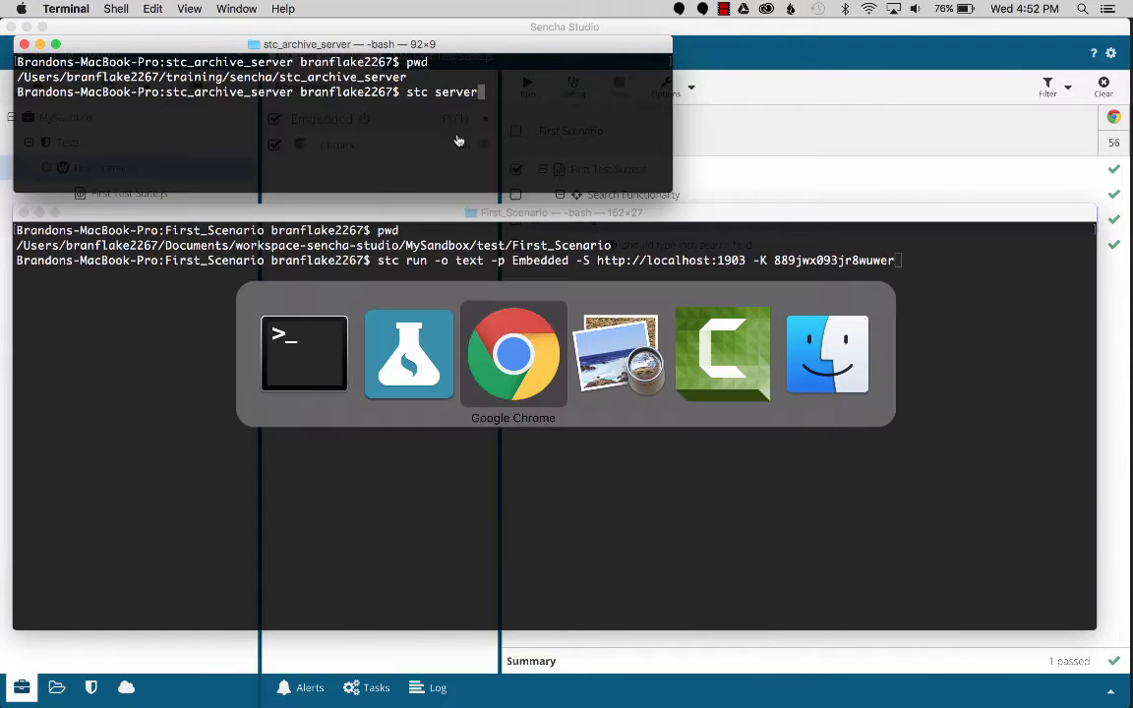
{"action": "mouse_move", "coordinate": [618, 354]}
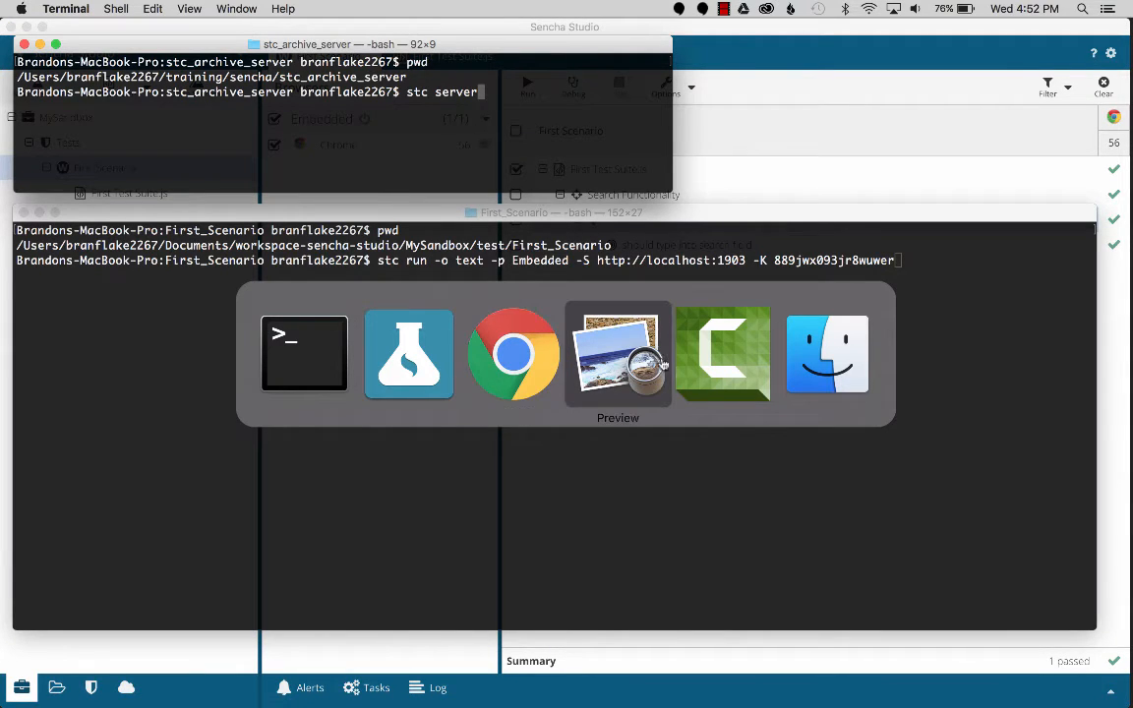
{"action": "mouse_move", "coordinate": [512, 354]}
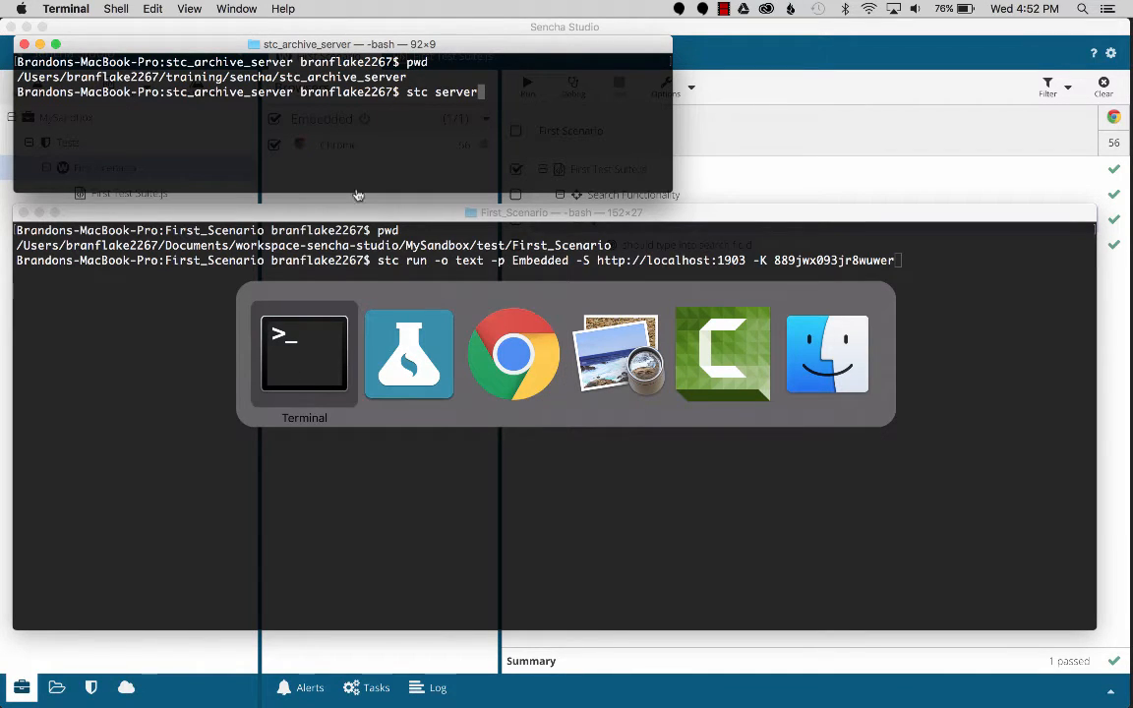
{"action": "mouse_move", "coordinate": [547, 303]}
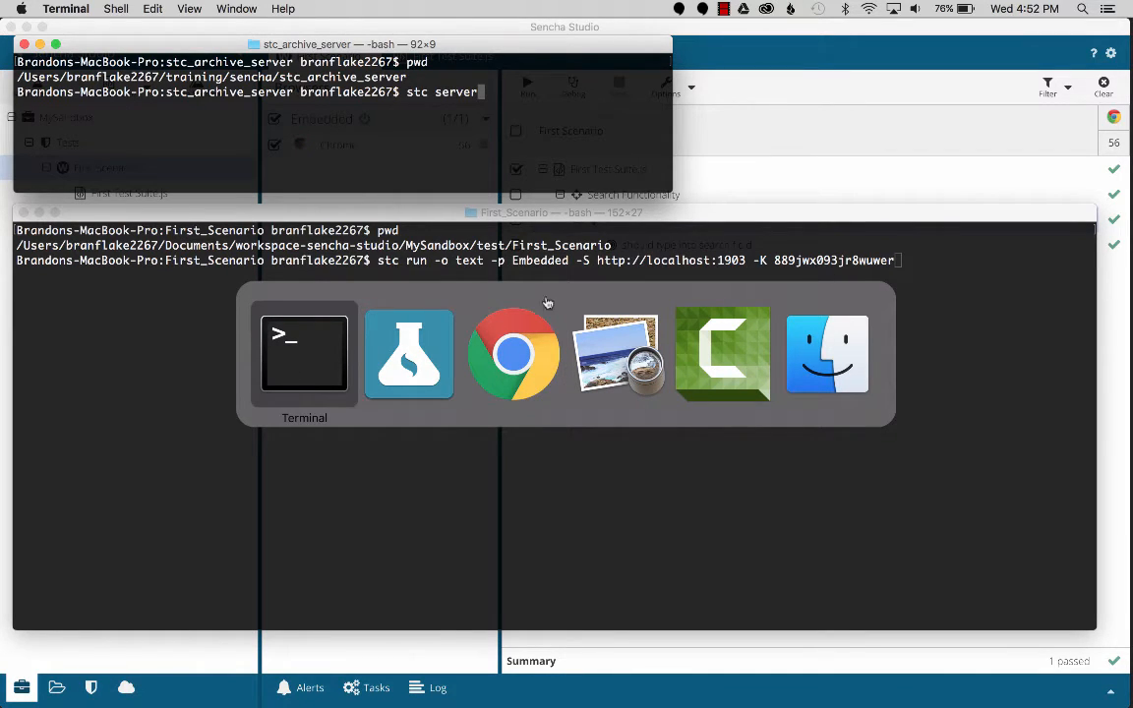
{"action": "mouse_move", "coordinate": [514, 354]}
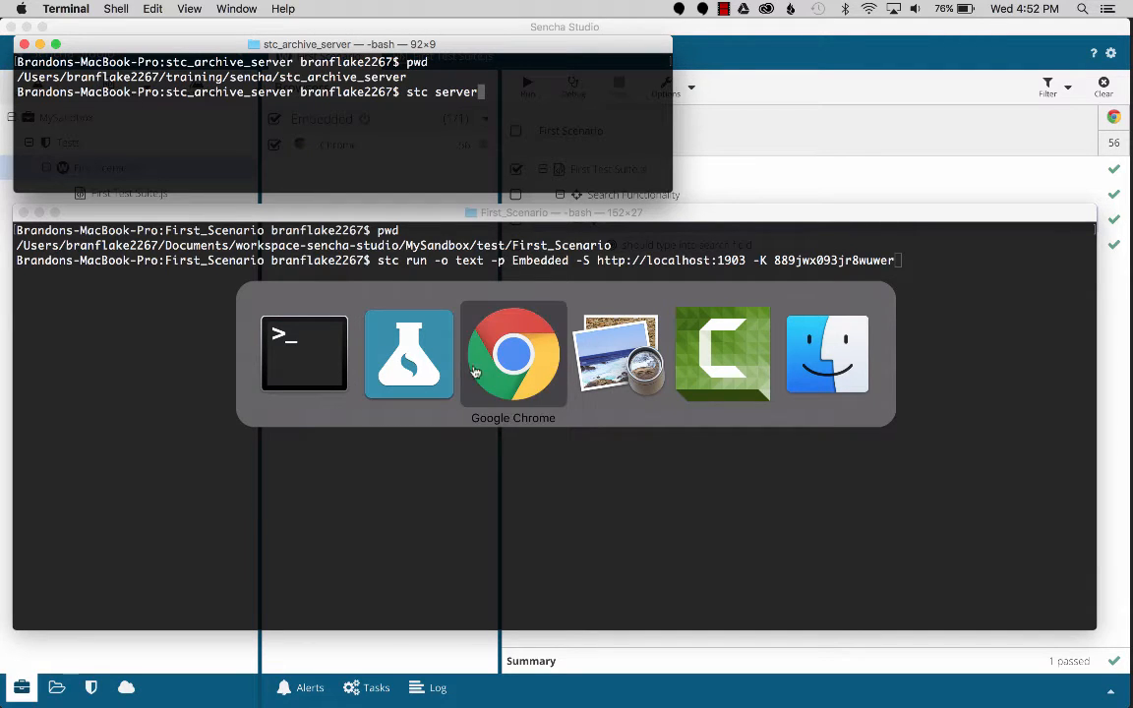
{"action": "left_click", "coordinate": [827, 355]}
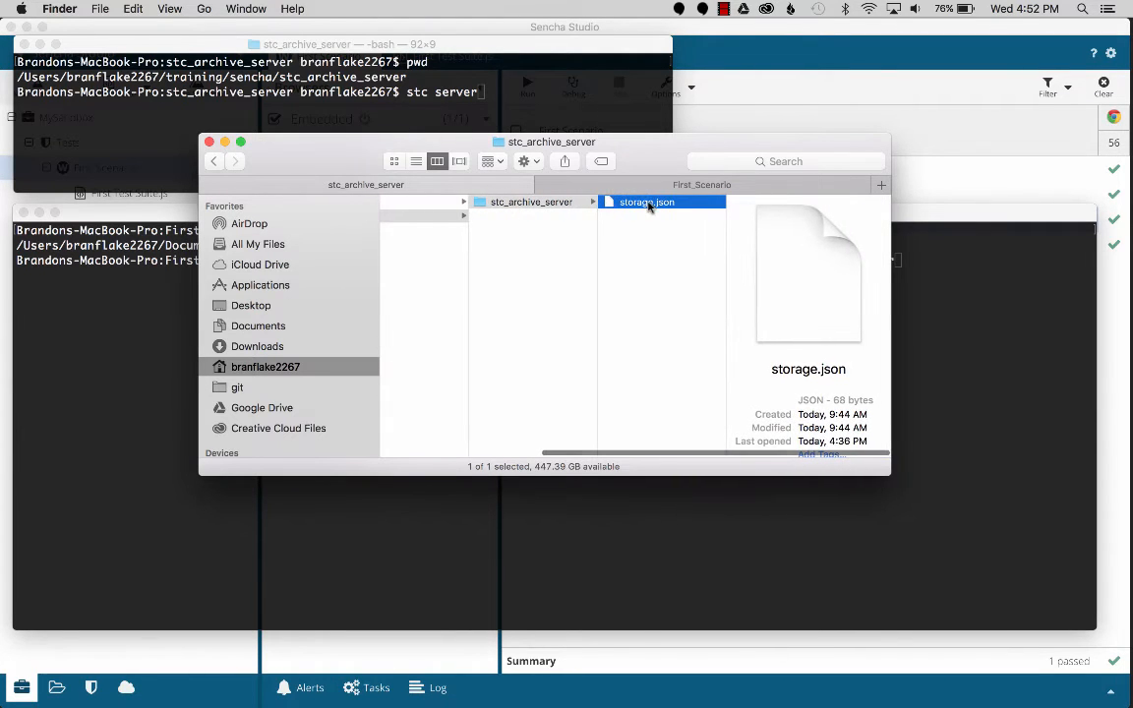
Show the options for storage.json in the stc_archive_server folder
{"action": "right_click", "coordinate": [645, 201]}
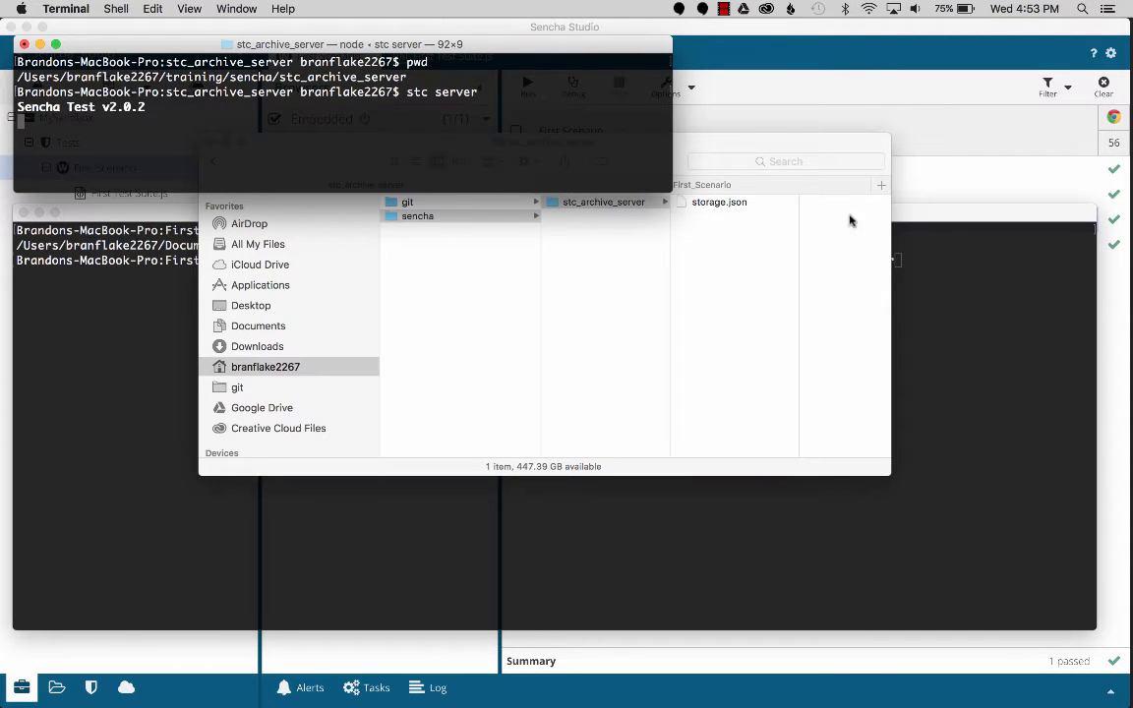
Bring the First_Scenario shell forward with the stc run command ready
{"action": "left_click", "coordinate": [720, 201]}
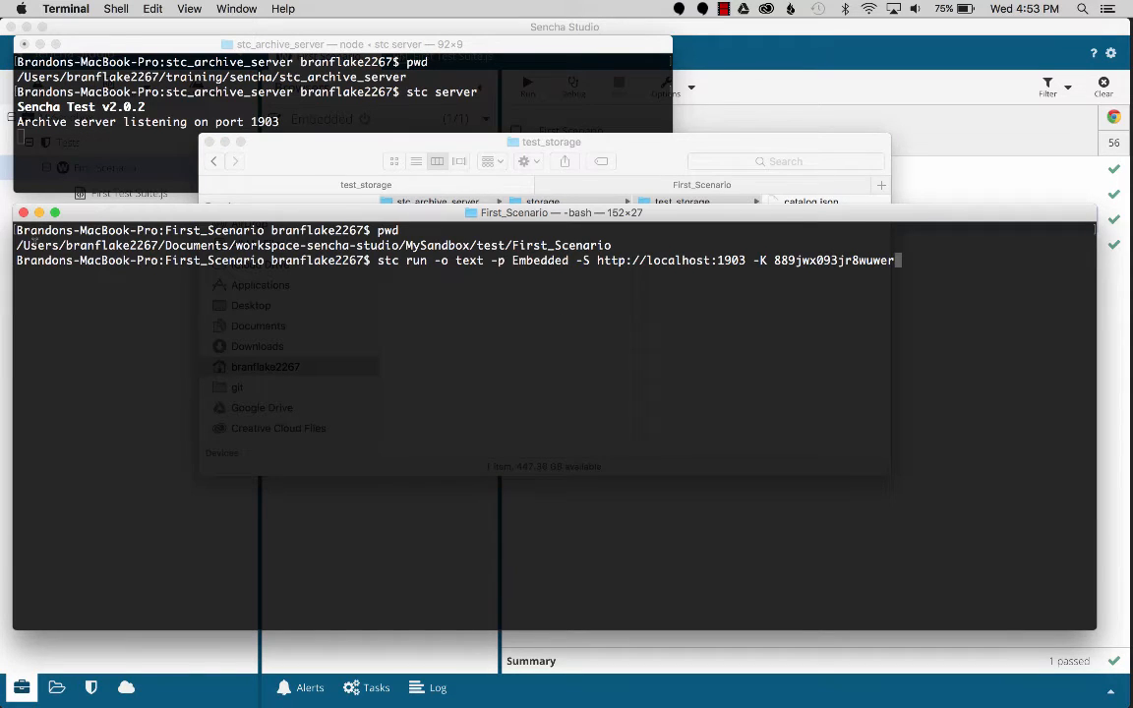
{"action": "double_click", "coordinate": [561, 244]}
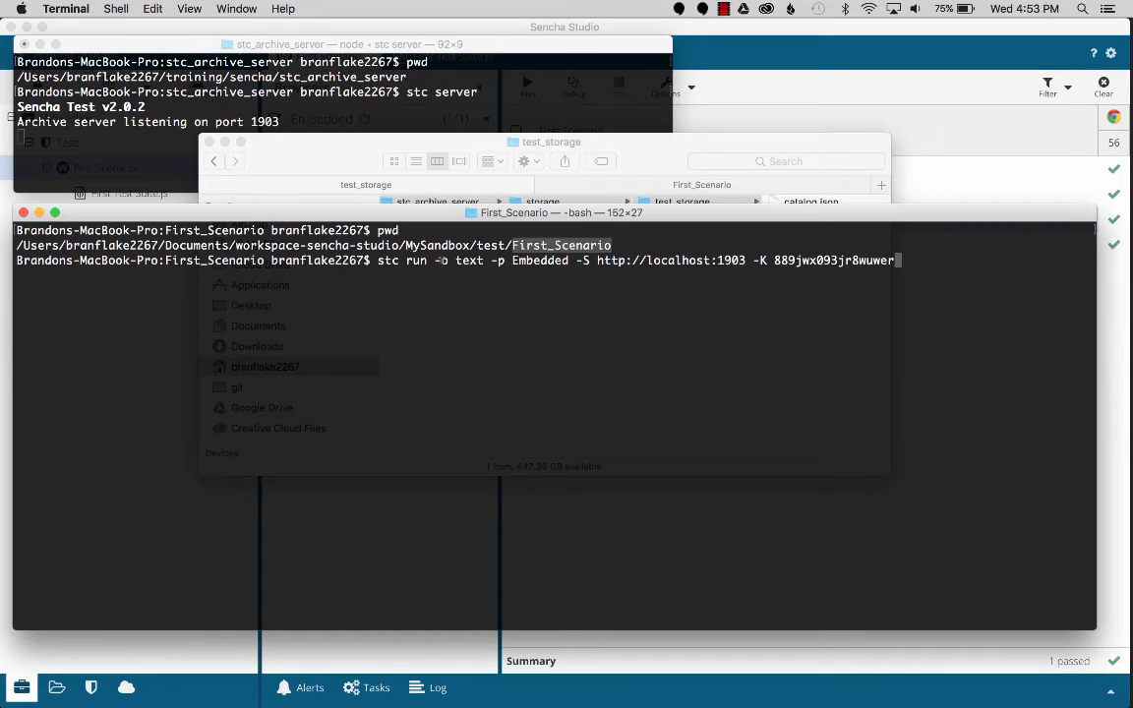
Run stc against the archive server at localhost:1903, archiving the passing baseline run
{"action": "double_click", "coordinate": [834, 259]}
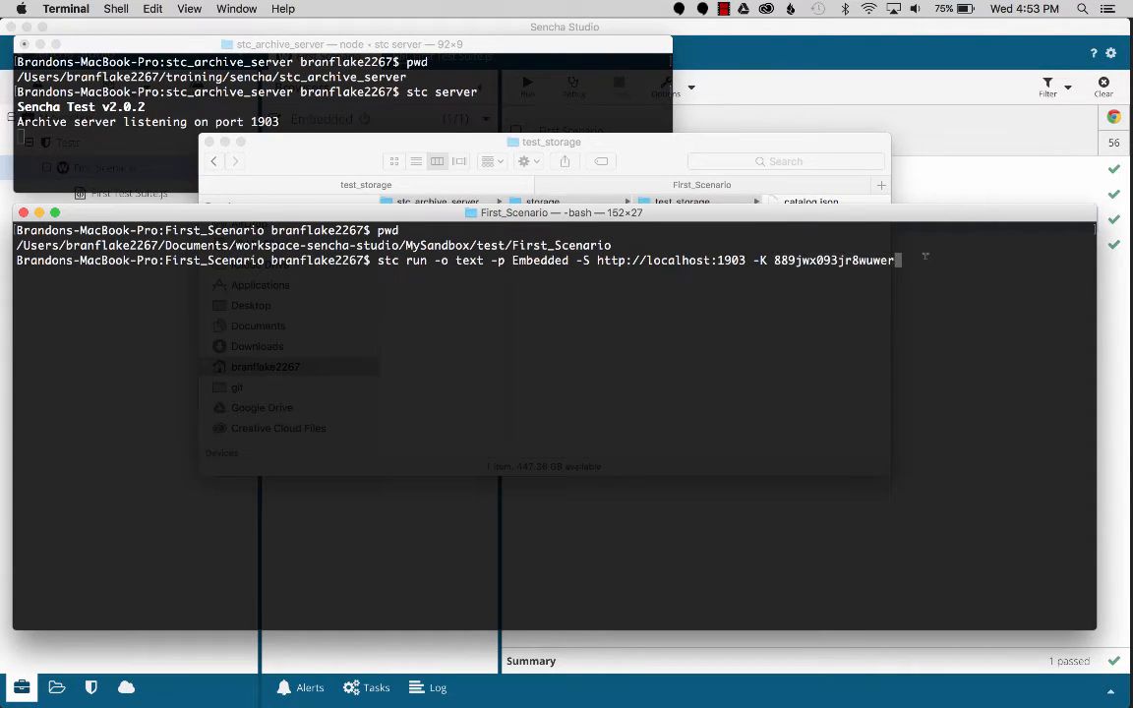
{"action": "key", "text": "enter"}
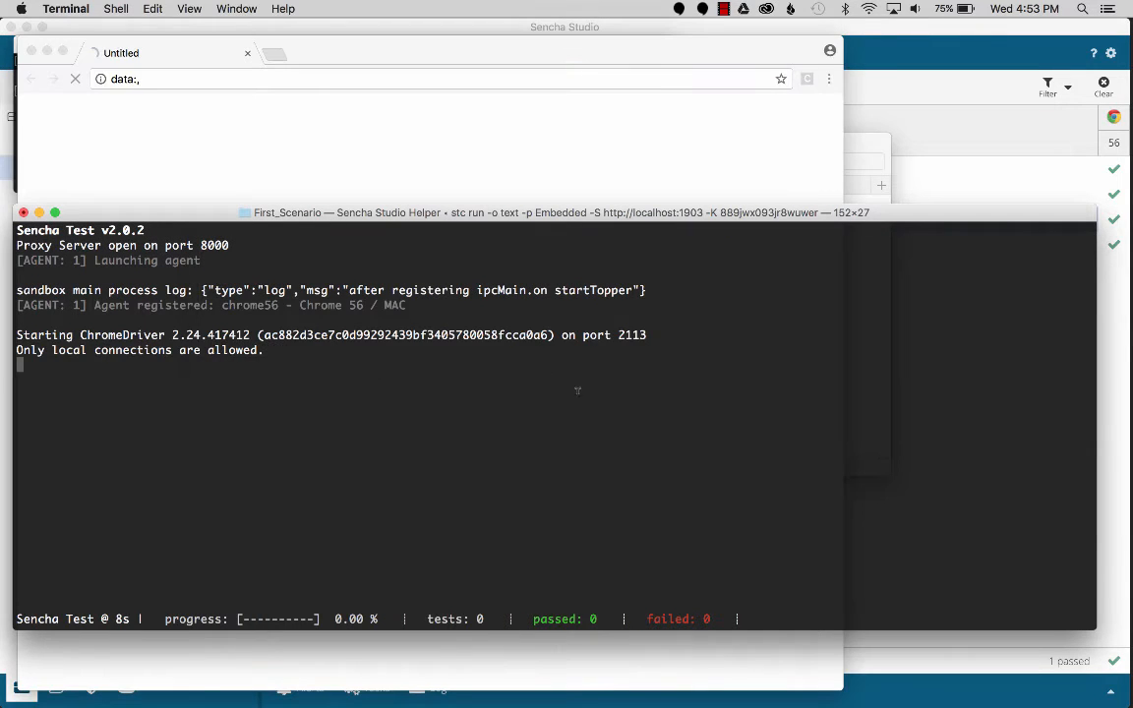
{"action": "type", "text": "Sencha"}
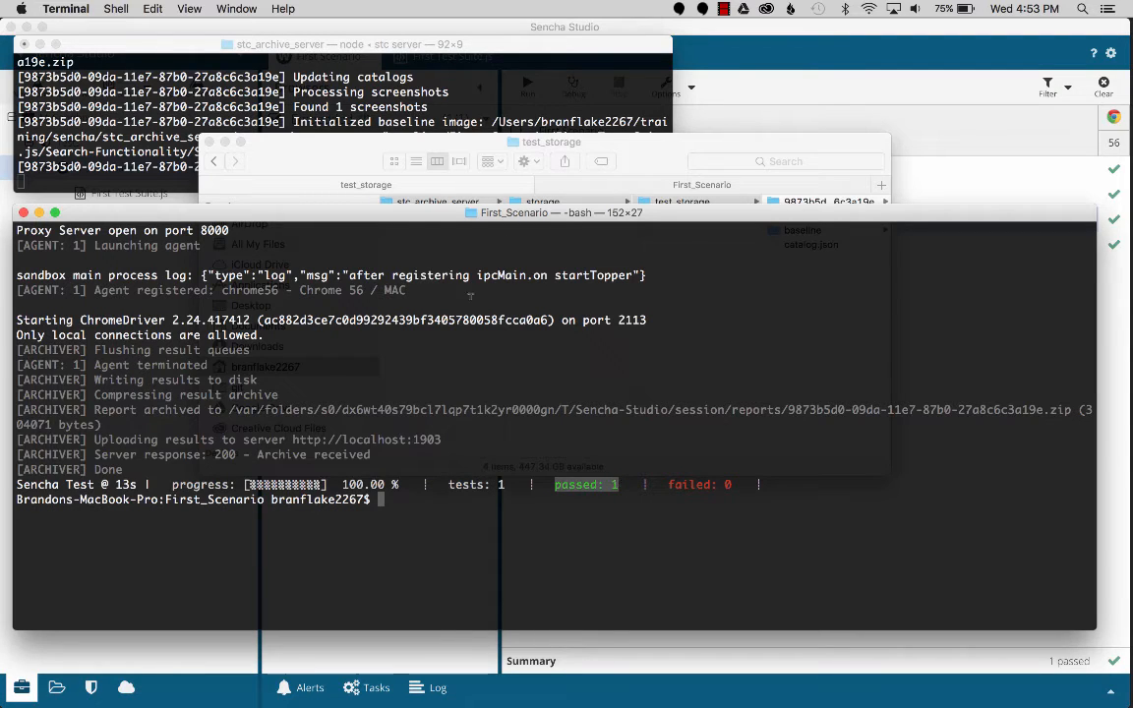
{"action": "mouse_move", "coordinate": [964, 181]}
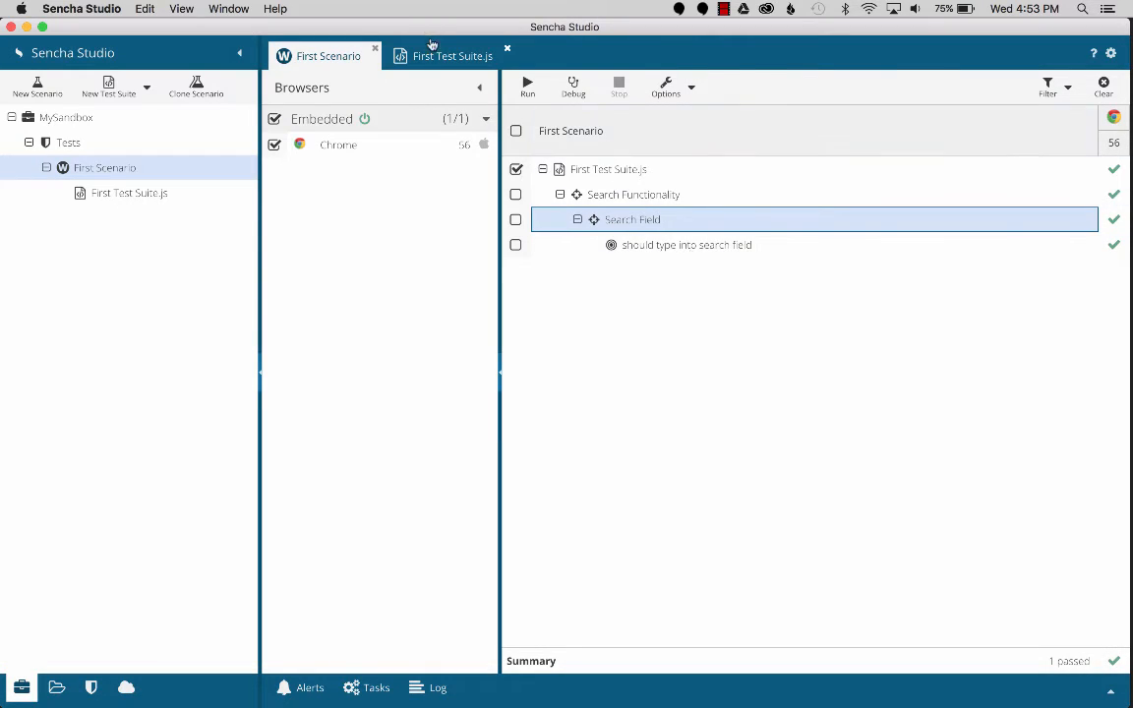
Change the .type() call in First Test Suite.js from 'Sencha' to 'Tea'
{"action": "left_click", "coordinate": [453, 55]}
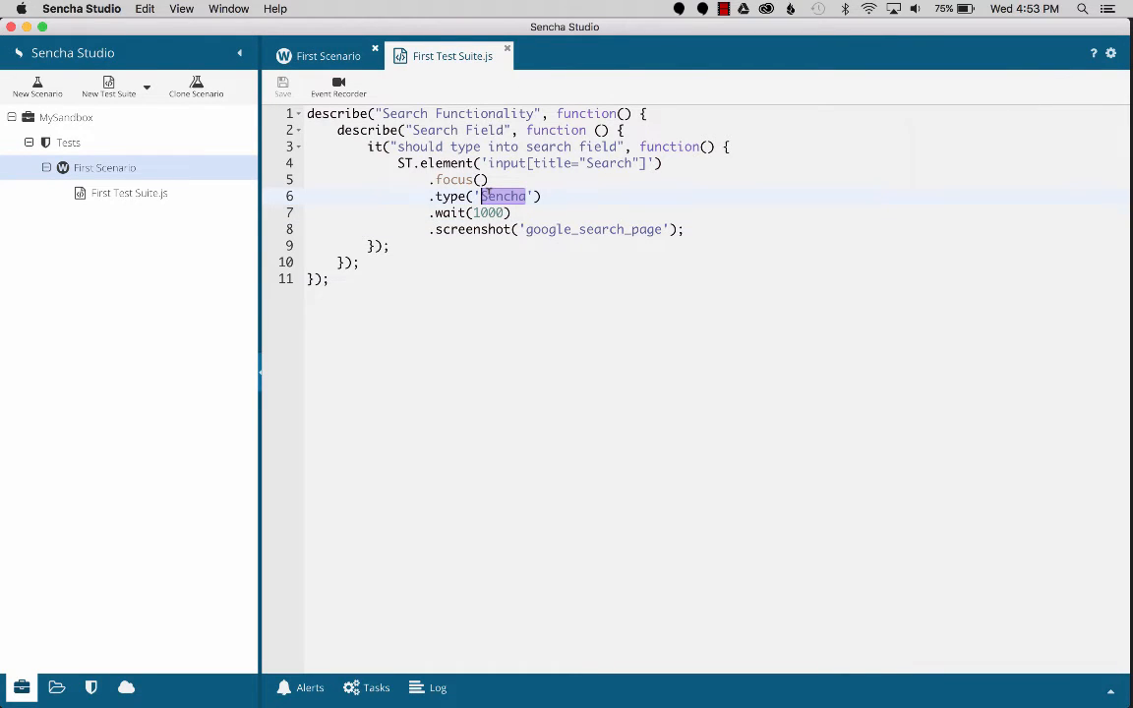
{"action": "type", "text": "Tea"}
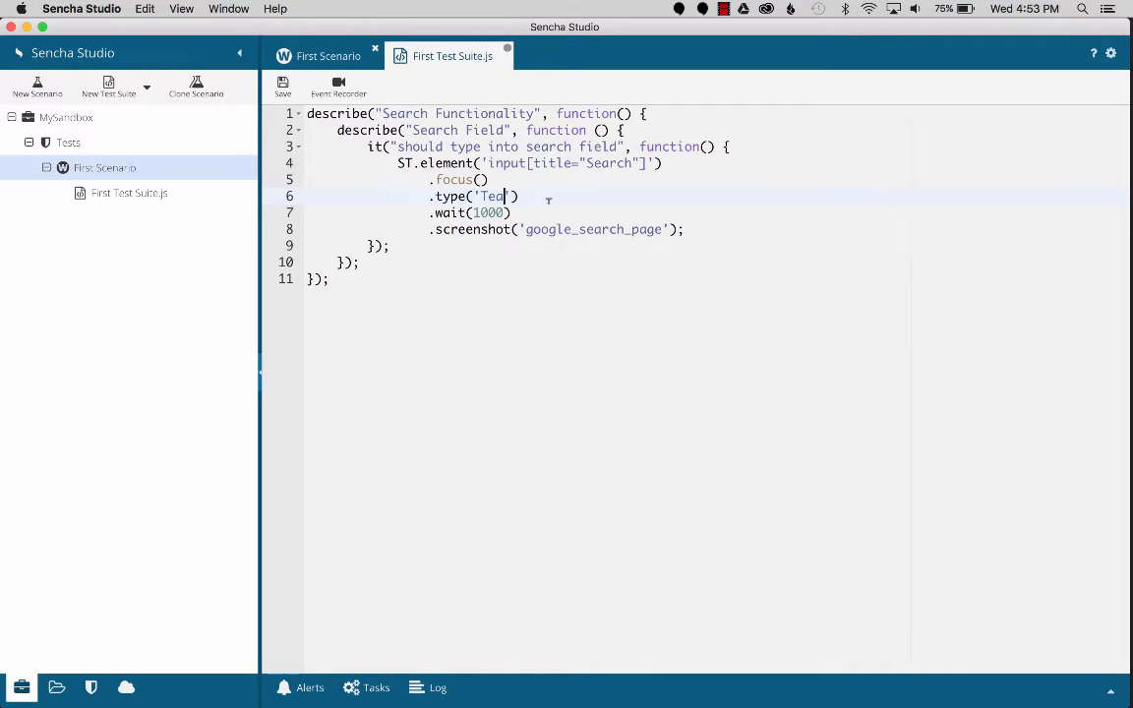
{"action": "type", "text": "a"}
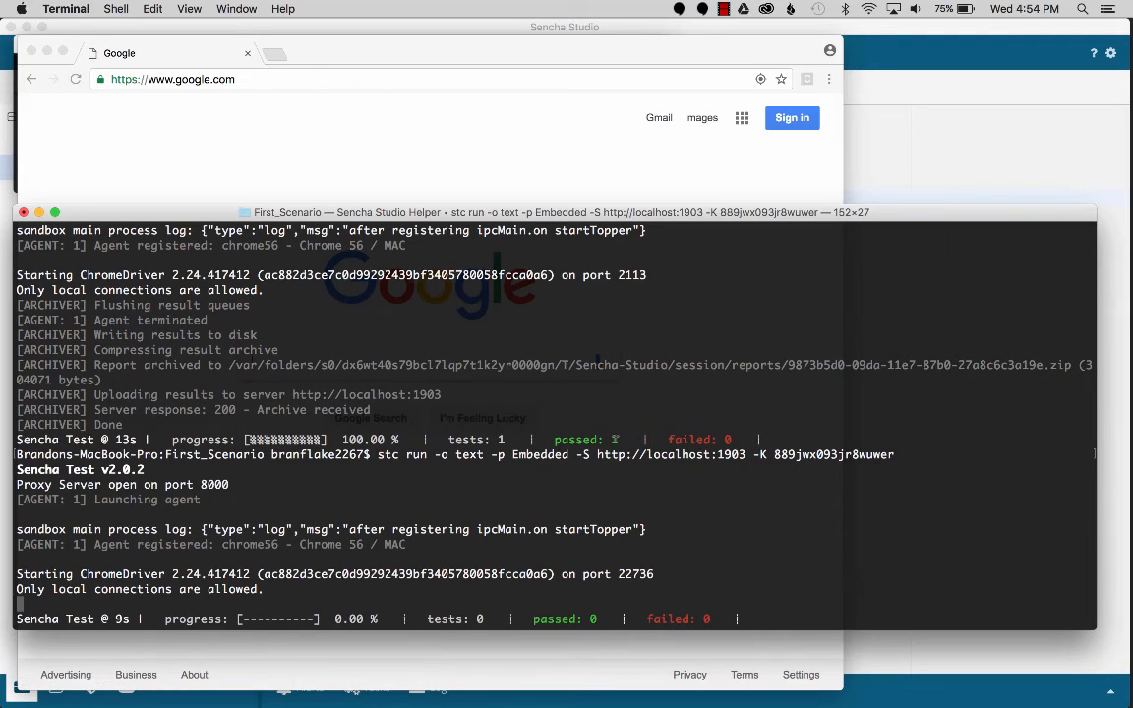
Rerun stc so the Tea screenshot fails against the baseline, then return to Sencha Studio
{"action": "type", "text": "Tea')"}
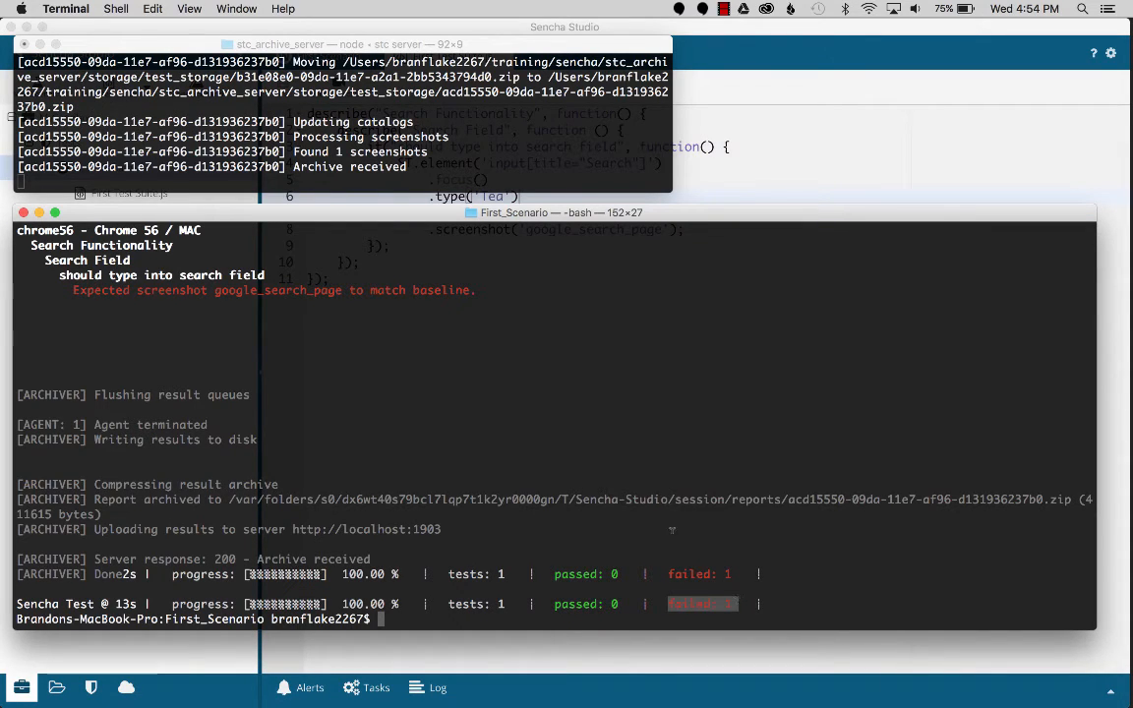
{"action": "key", "text": "cmd+tab"}
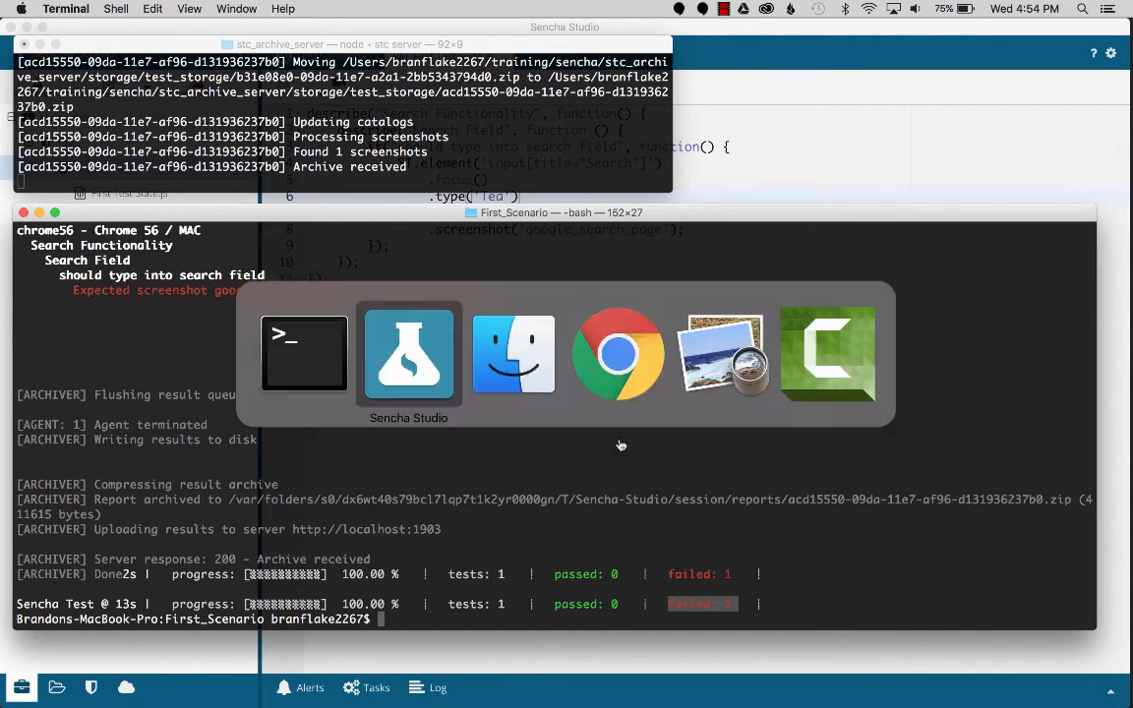
Configure the remote archive server at localhost:1903 with test_storage as archive root folder
{"action": "left_click", "coordinate": [409, 354]}
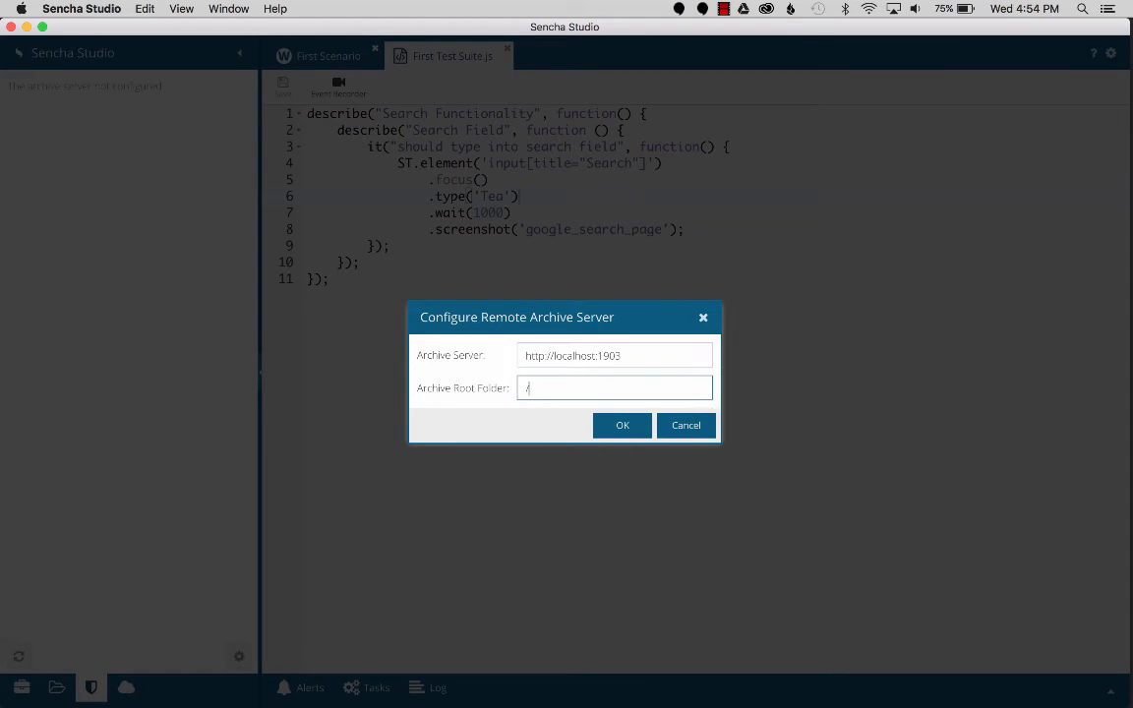
{"action": "type", "text": "test_stro"}
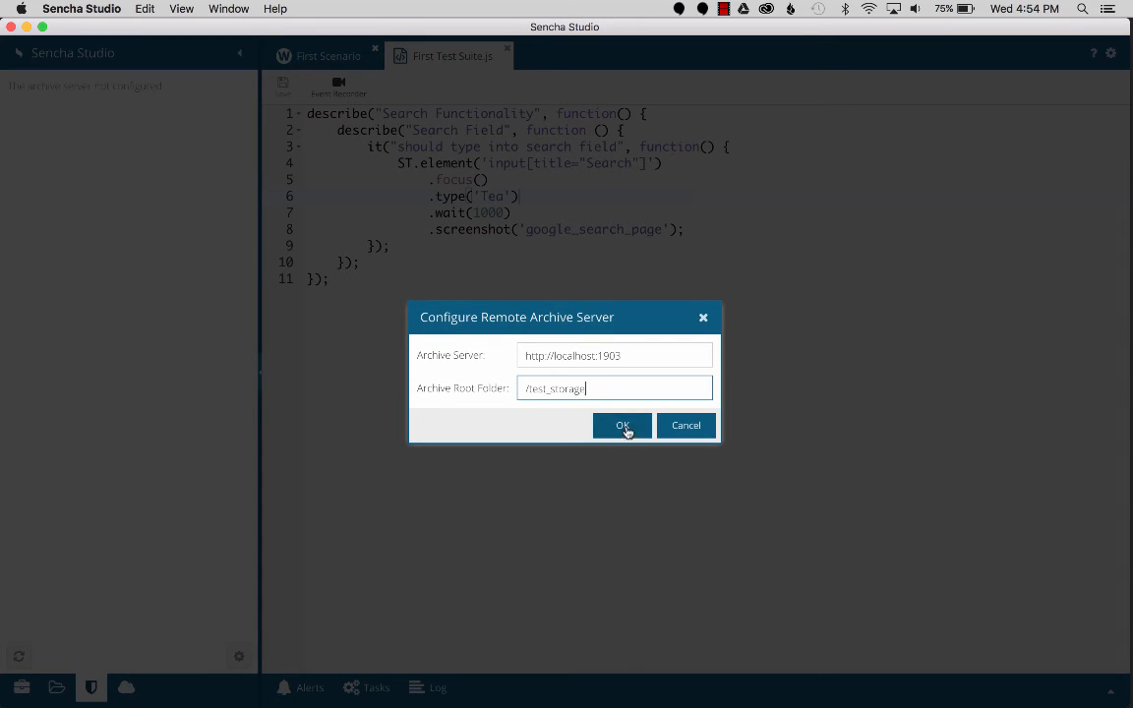
{"action": "left_click", "coordinate": [621, 425]}
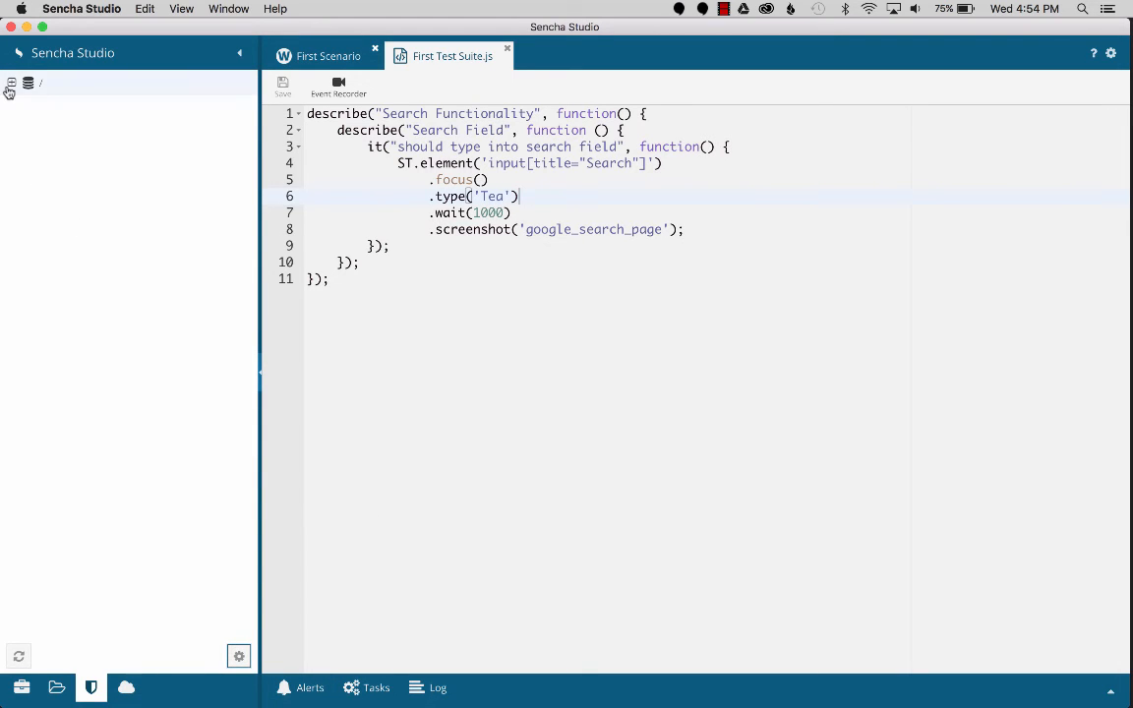
Expand the archive root and open the passing run, then the newer failed run
{"action": "left_click", "coordinate": [12, 83]}
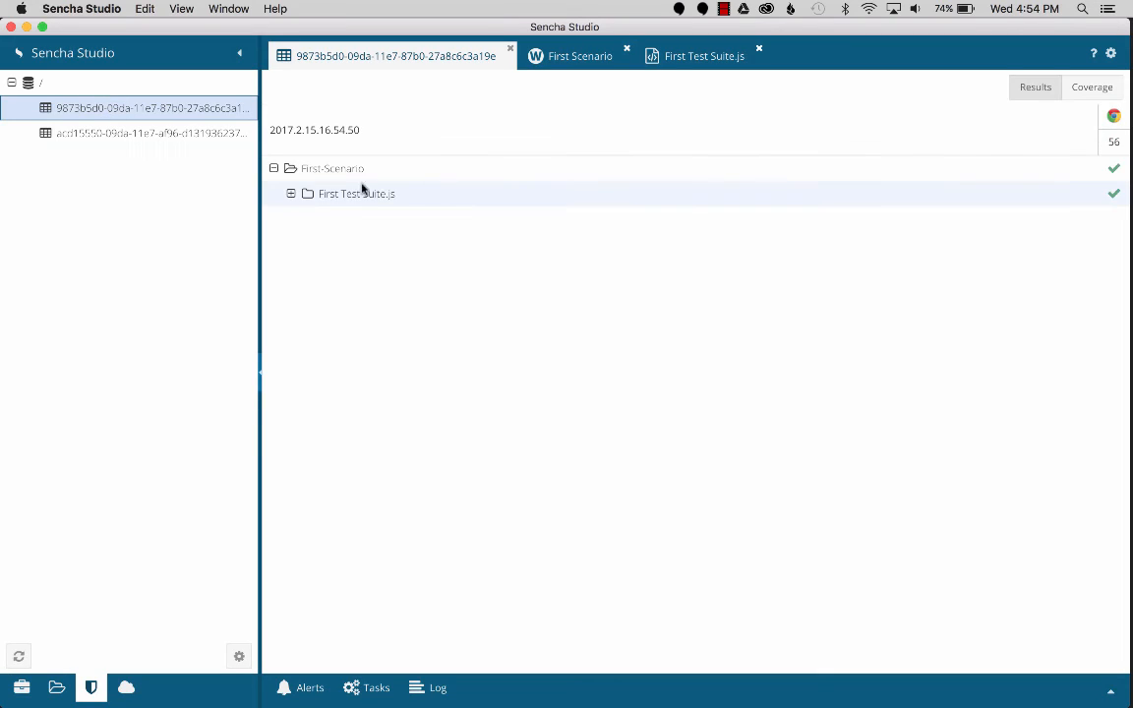
{"action": "left_click", "coordinate": [291, 194]}
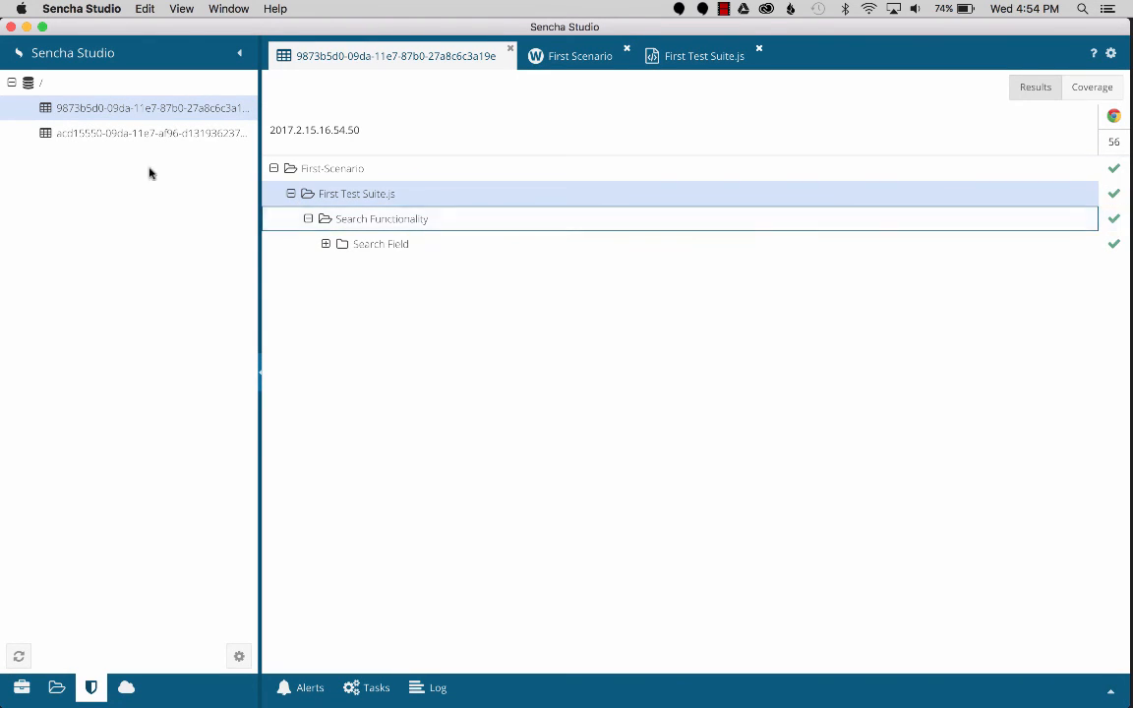
{"action": "left_click", "coordinate": [148, 134]}
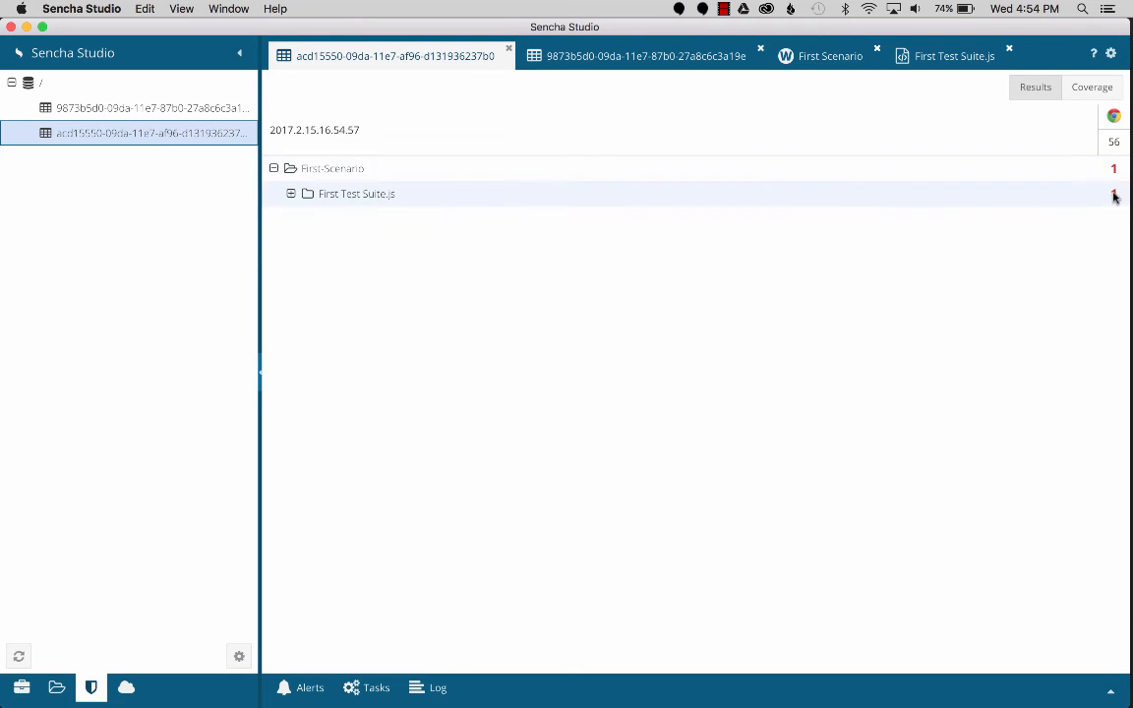
Expand First Test Suite.js > Search Field and view the failing test's screenshot comparison
{"action": "left_click", "coordinate": [291, 194]}
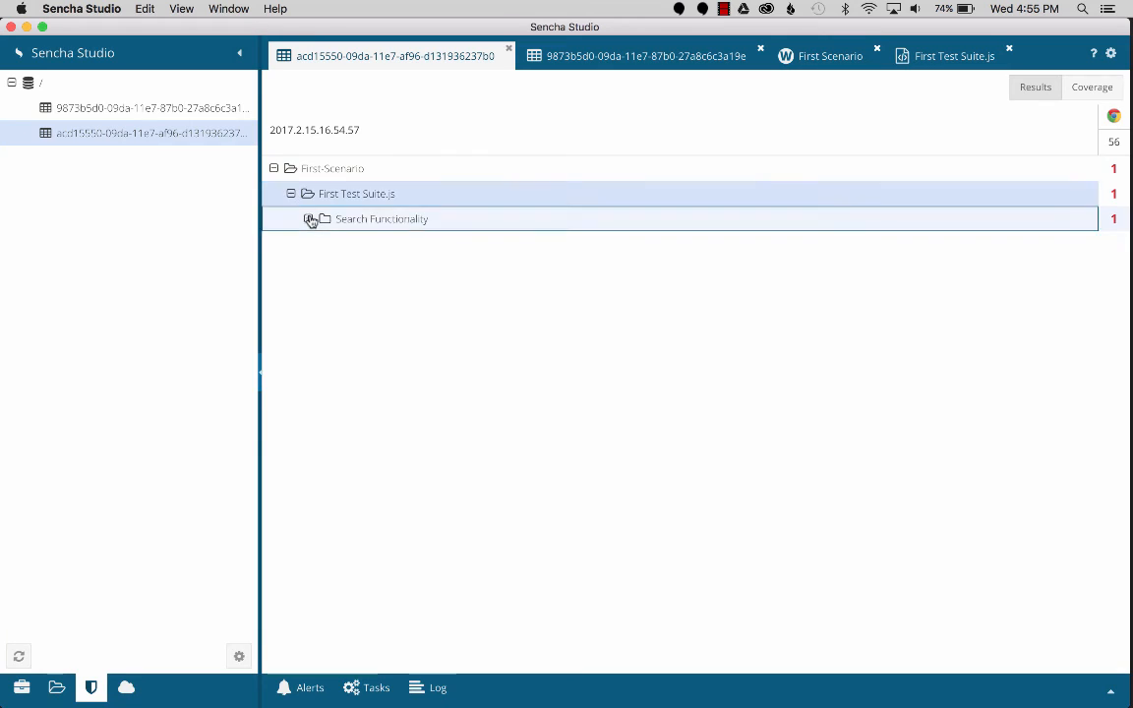
{"action": "left_click", "coordinate": [307, 218]}
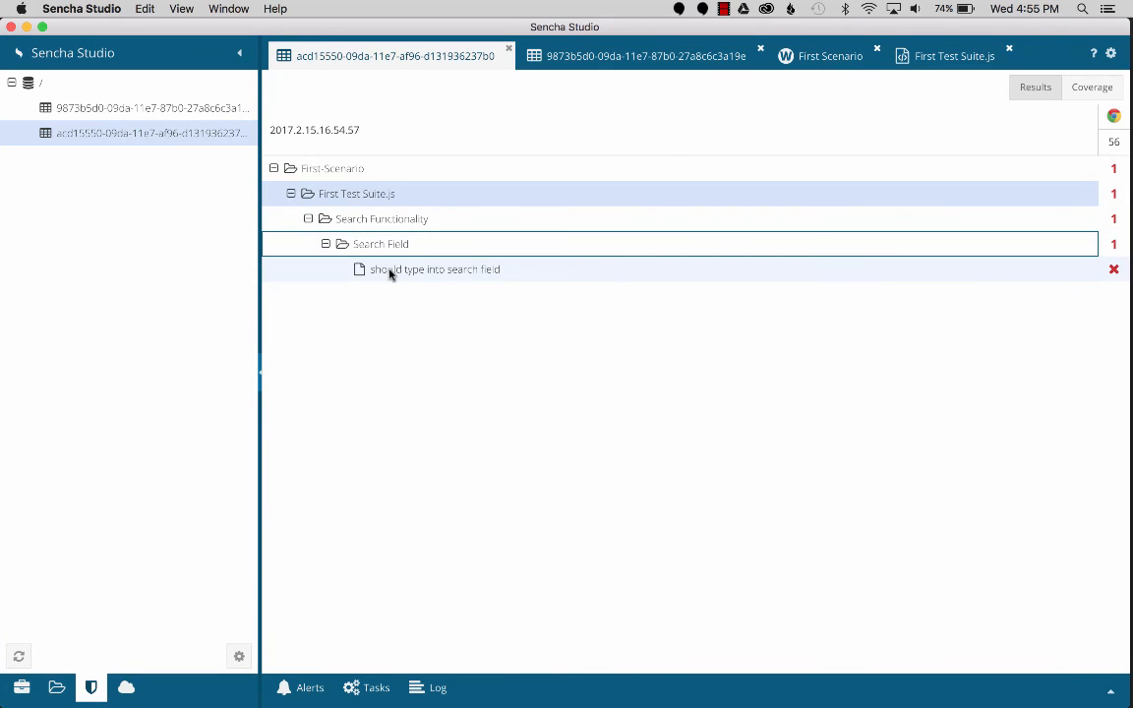
{"action": "left_click", "coordinate": [432, 268]}
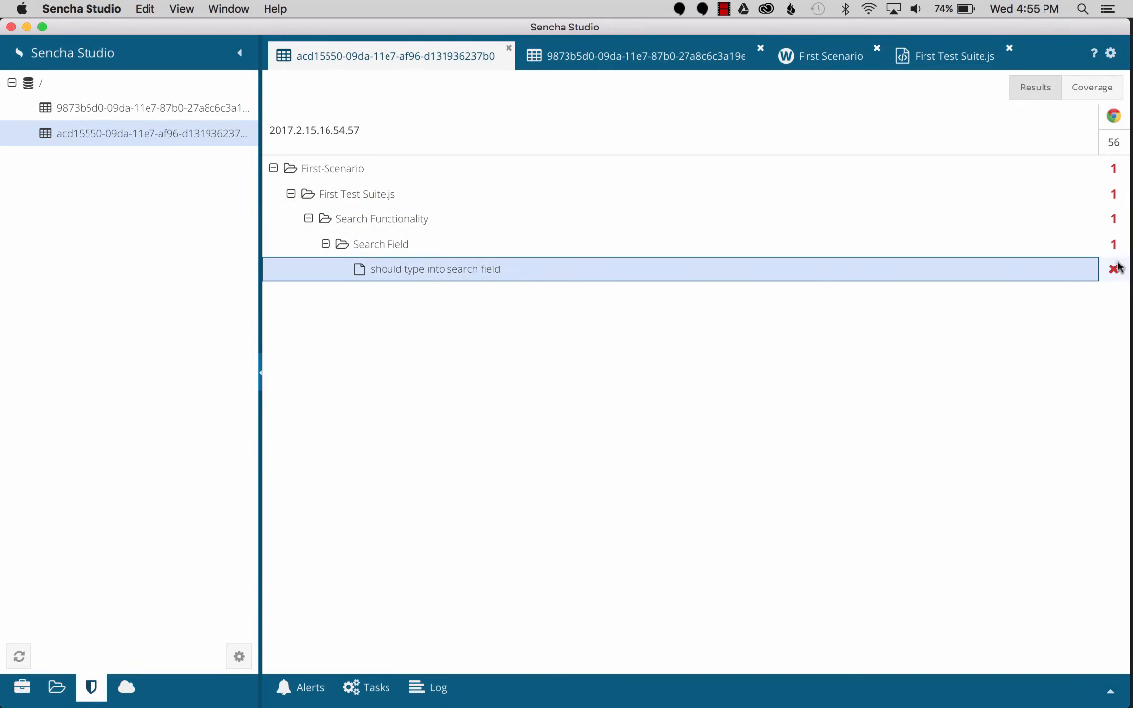
{"action": "left_click", "coordinate": [435, 267]}
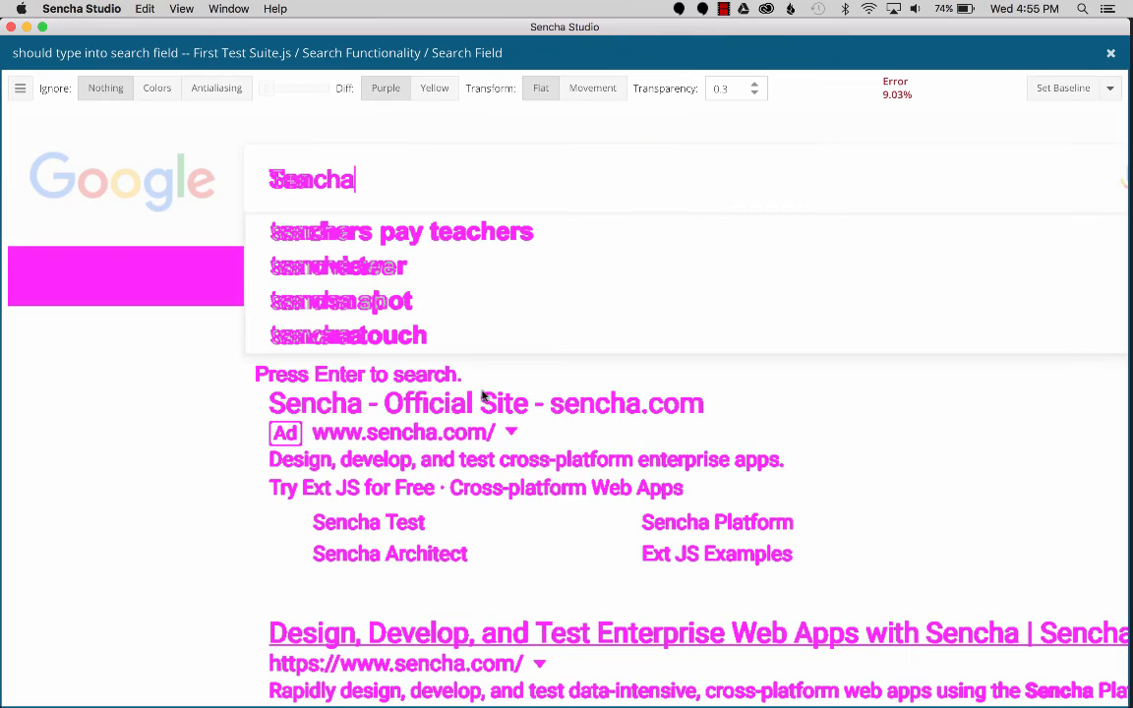
{"action": "mouse_move", "coordinate": [279, 177]}
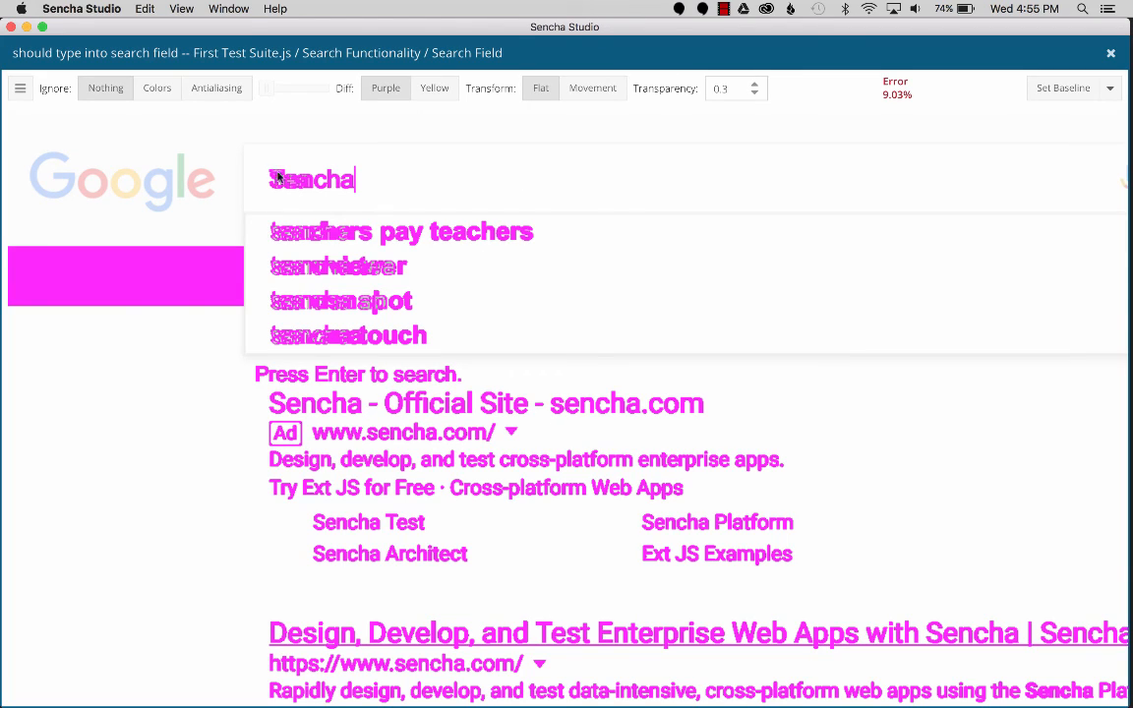
{"action": "mouse_move", "coordinate": [358, 191]}
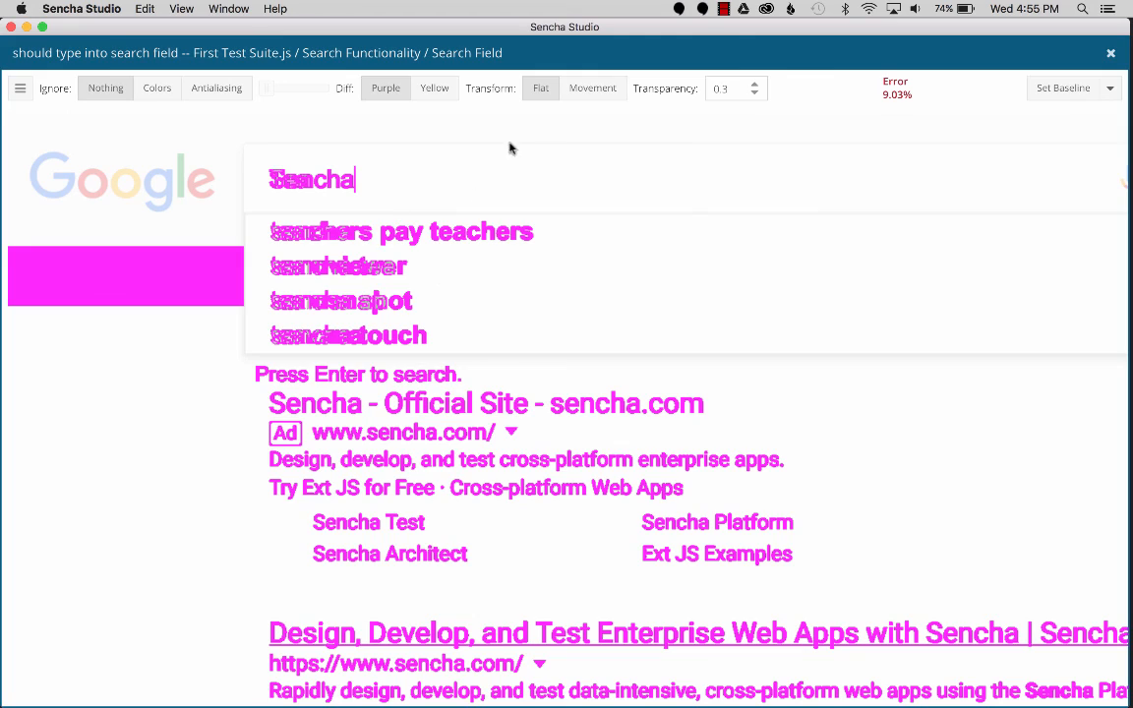
{"action": "mouse_move", "coordinate": [885, 106]}
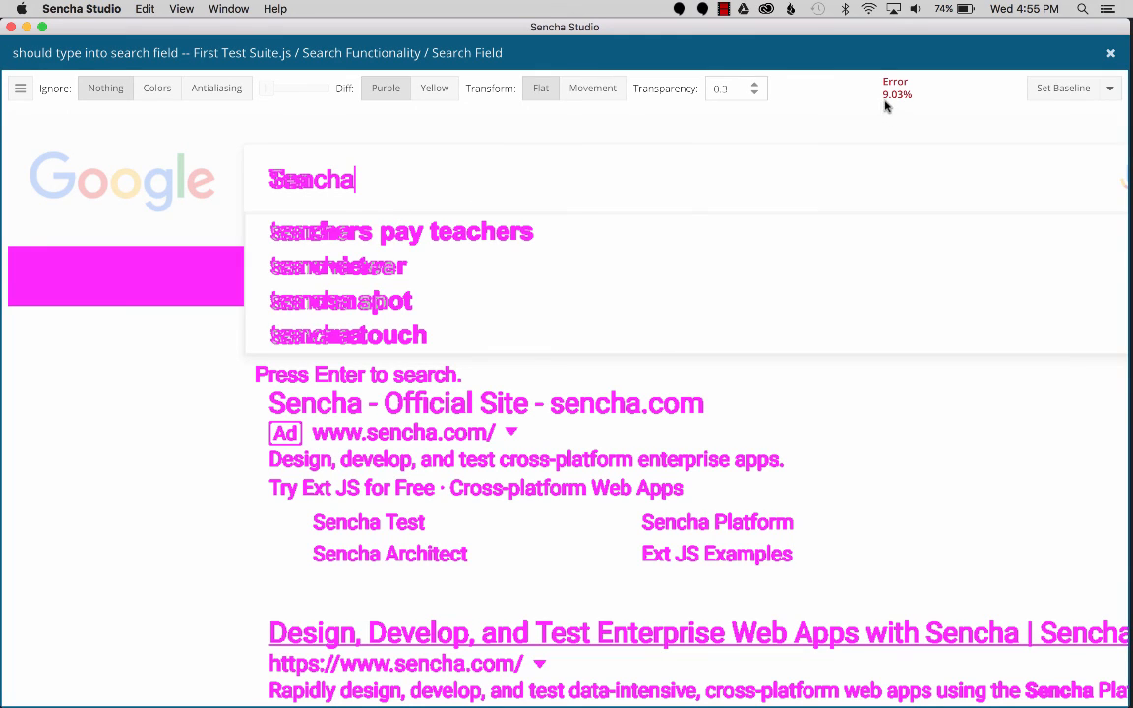
{"action": "mouse_move", "coordinate": [907, 107]}
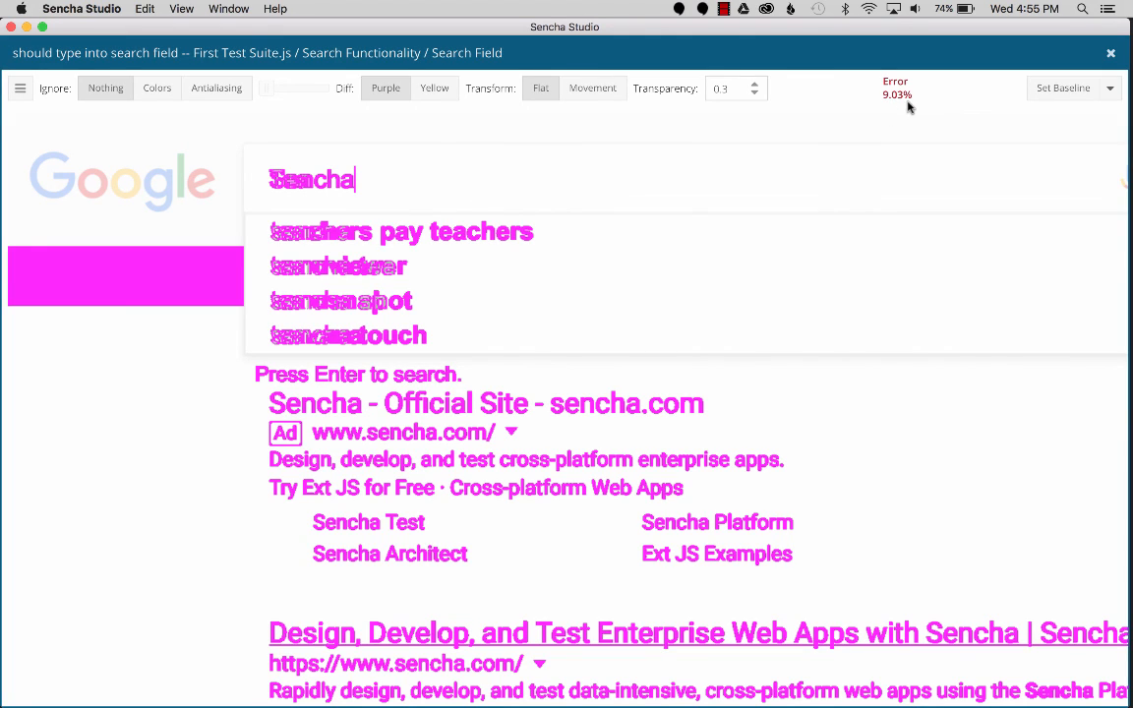
{"action": "mouse_move", "coordinate": [382, 122]}
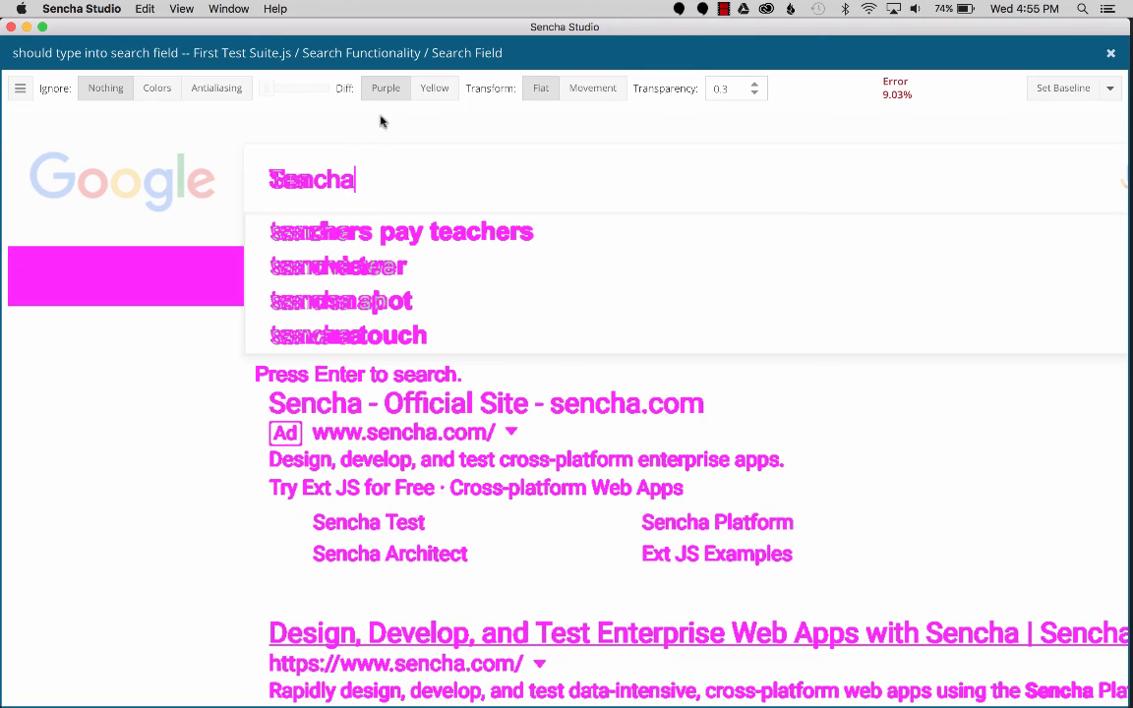
{"action": "mouse_move", "coordinate": [591, 319]}
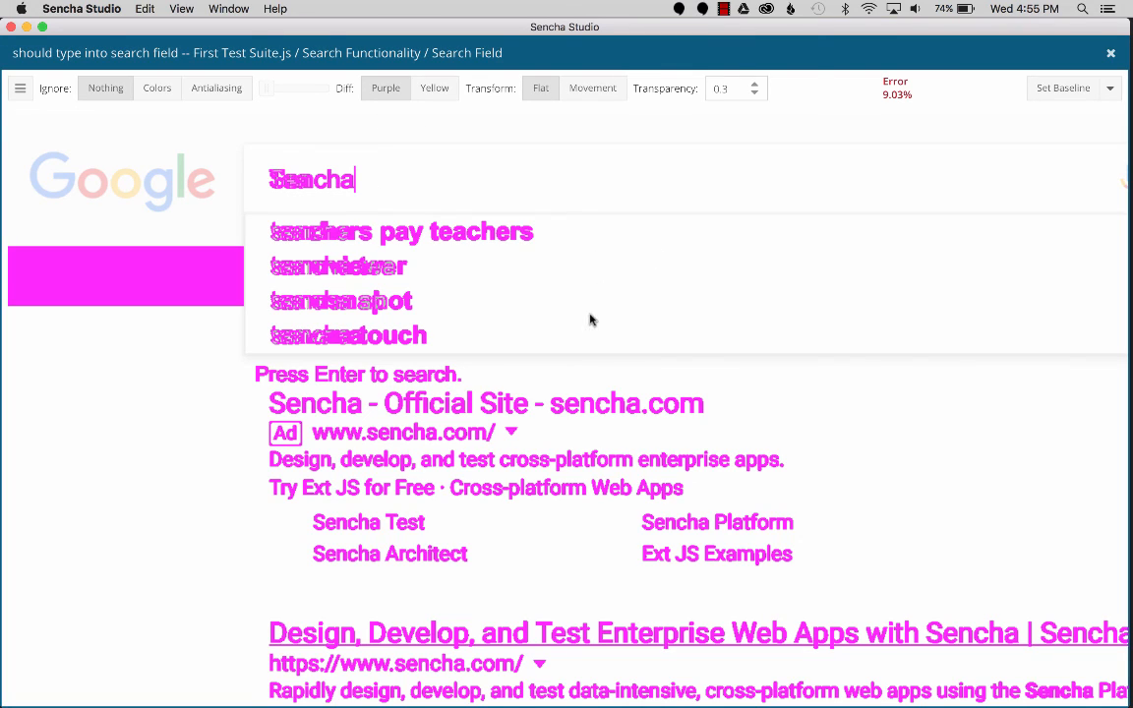
{"action": "mouse_move", "coordinate": [413, 161]}
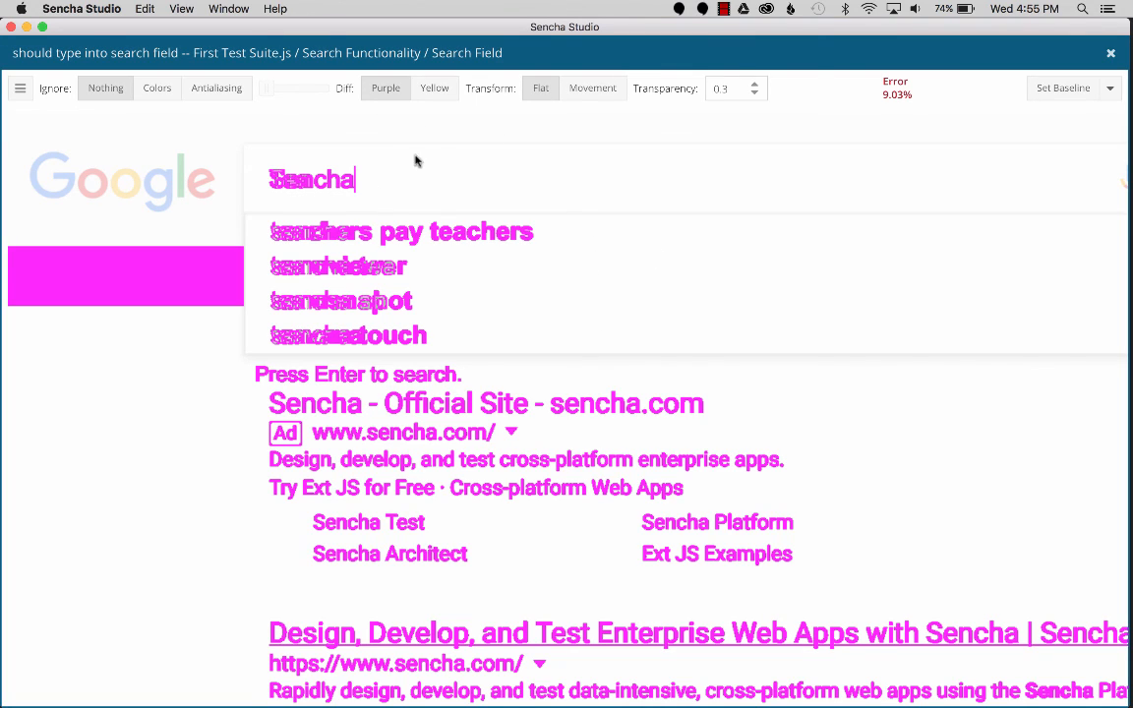
{"action": "mouse_move", "coordinate": [328, 138]}
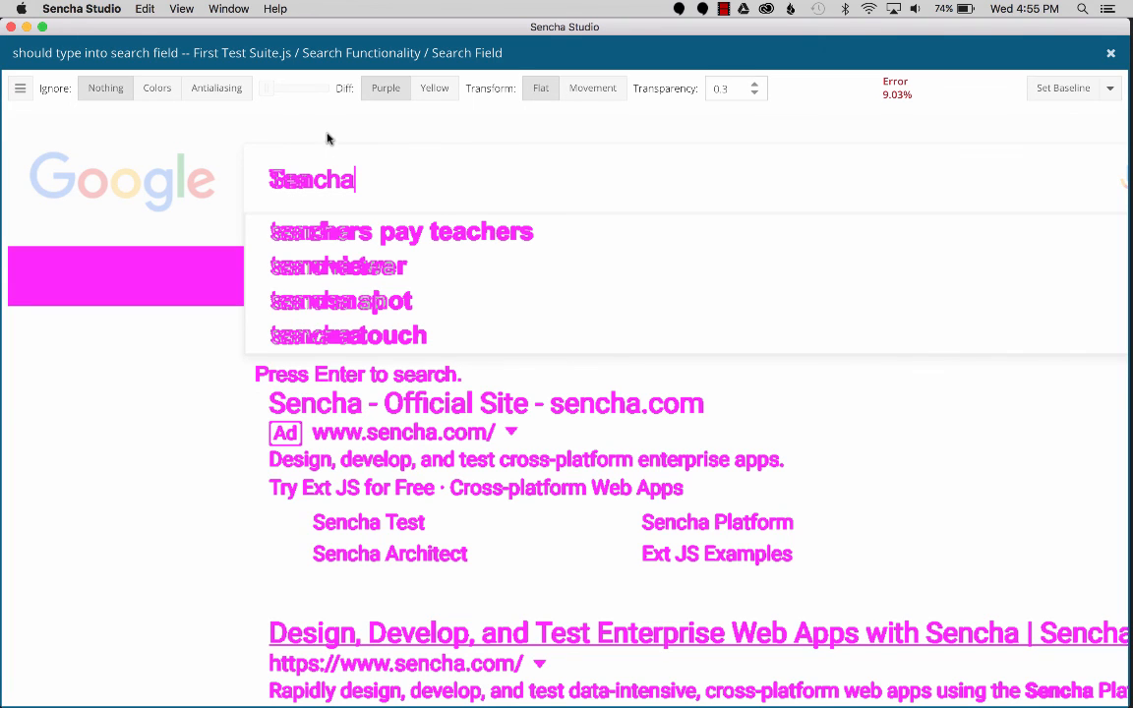